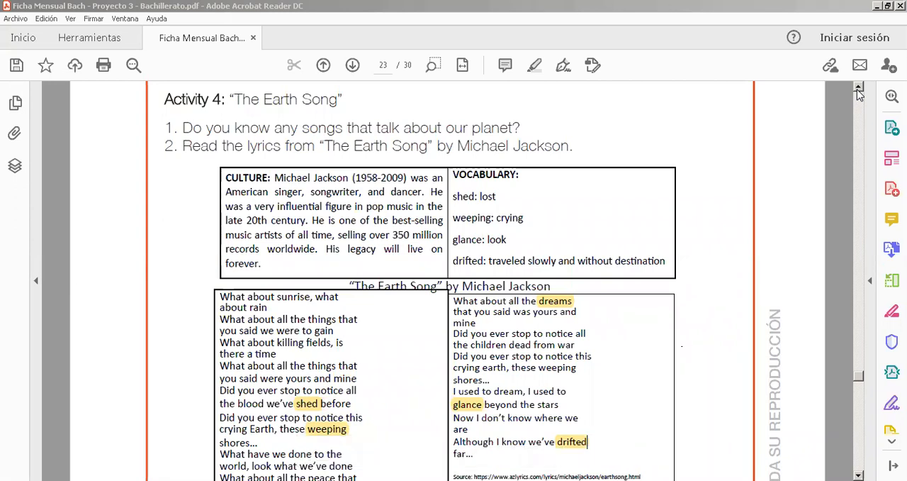
pyautogui.moveTo(739, 116)
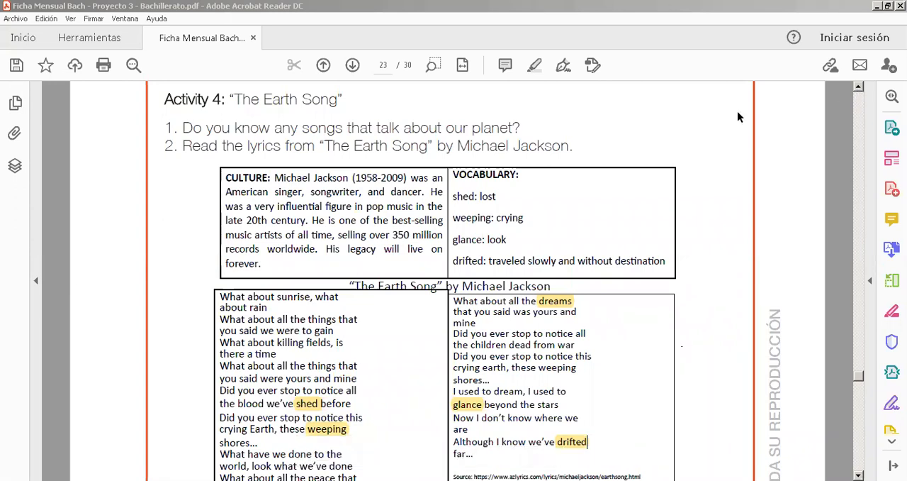
pyautogui.moveTo(514, 108)
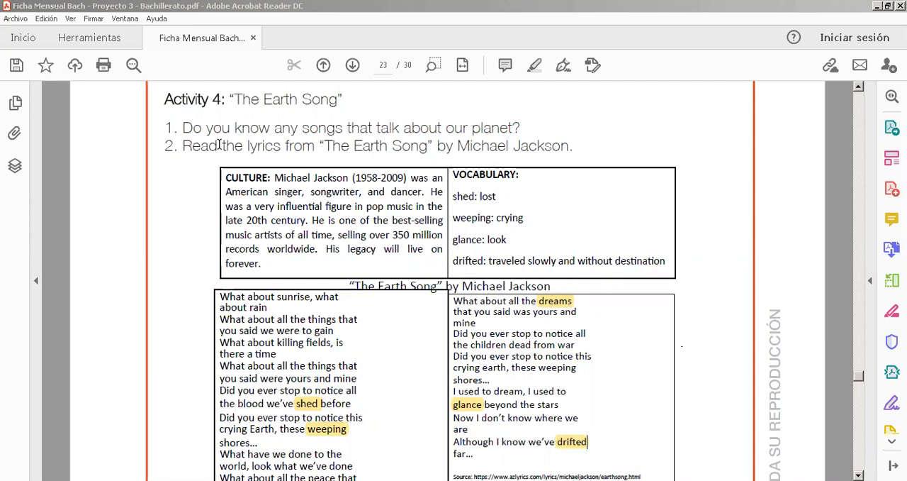
pyautogui.moveTo(206, 176)
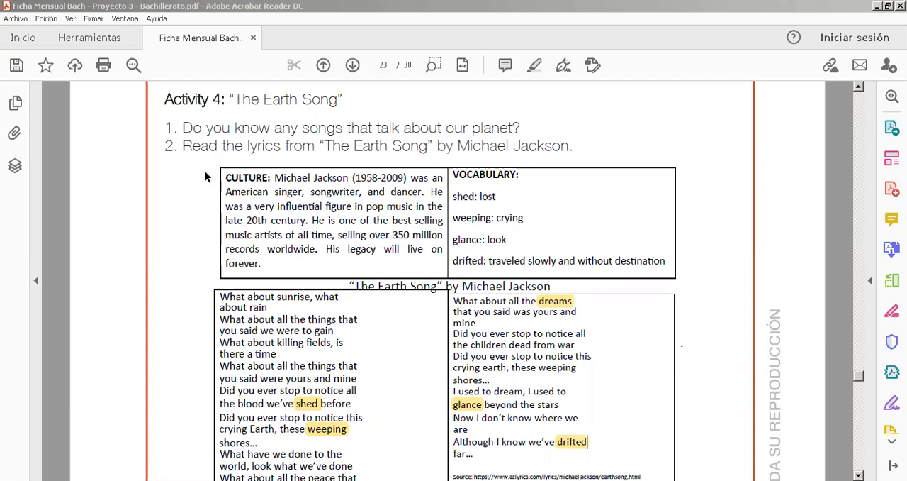
pyautogui.moveTo(573, 149)
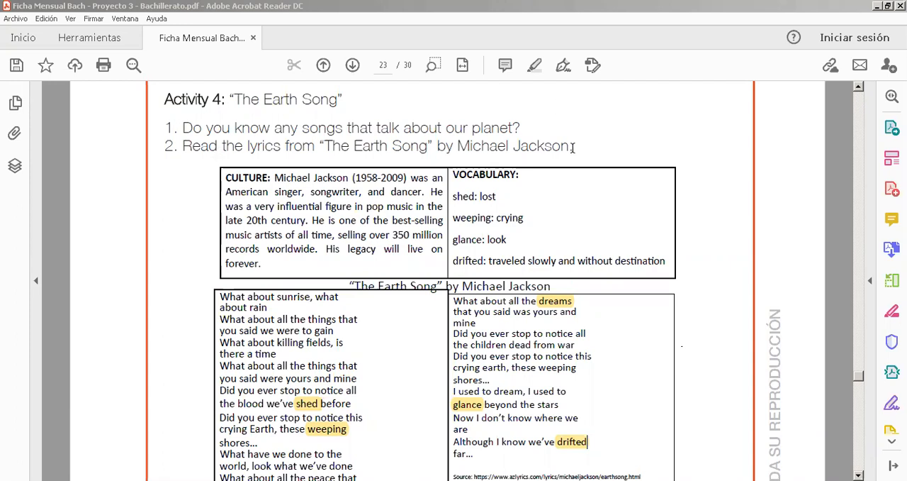
pyautogui.moveTo(833, 410)
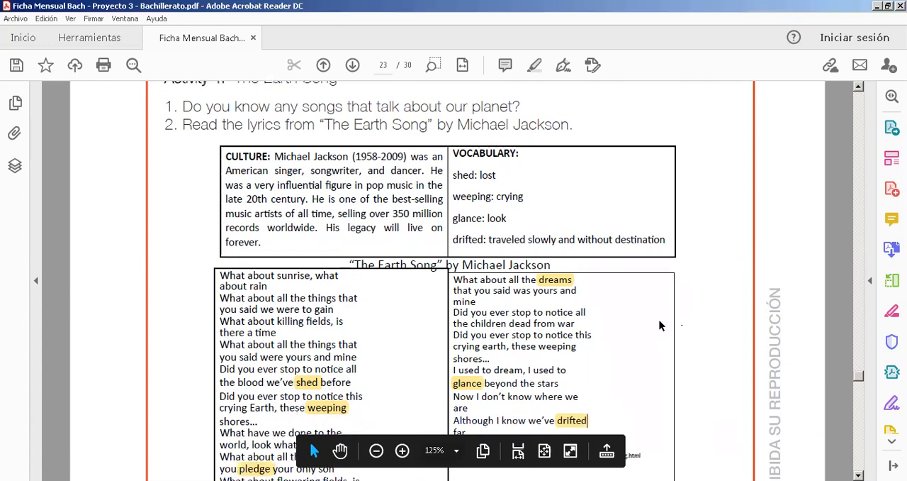
pyautogui.moveTo(279, 162)
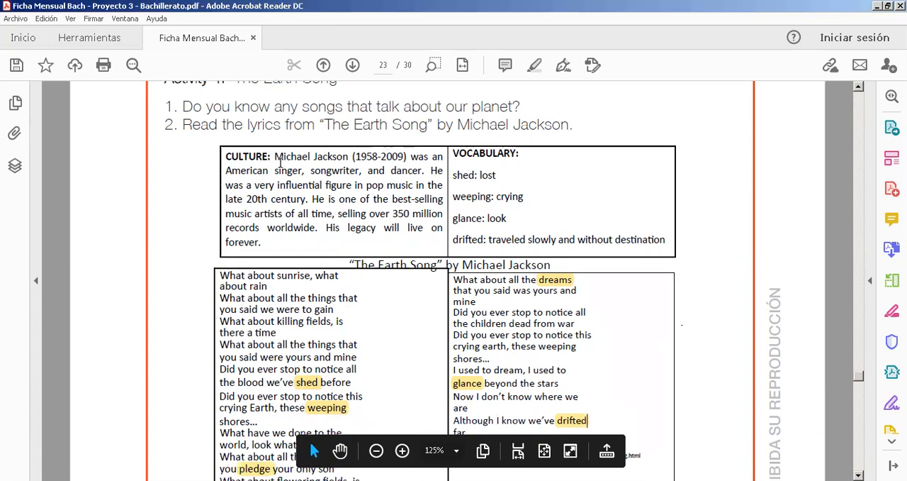
pyautogui.moveTo(363, 167)
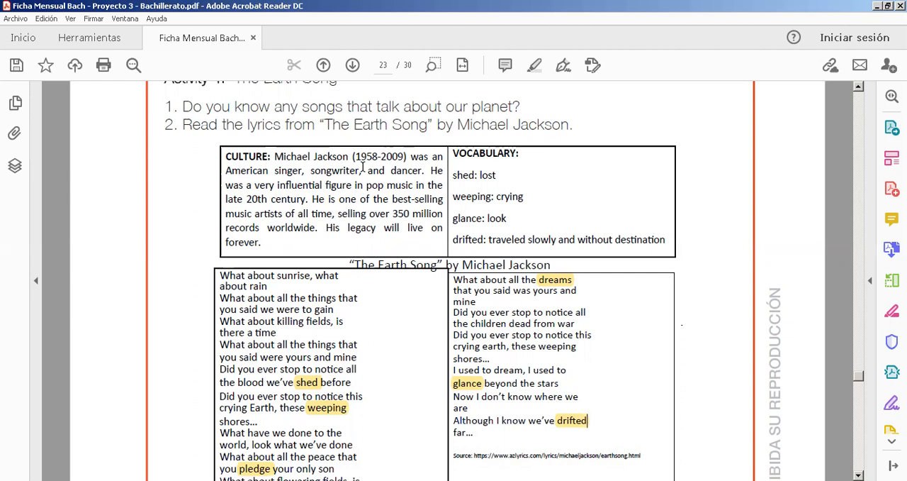
pyautogui.moveTo(376, 220)
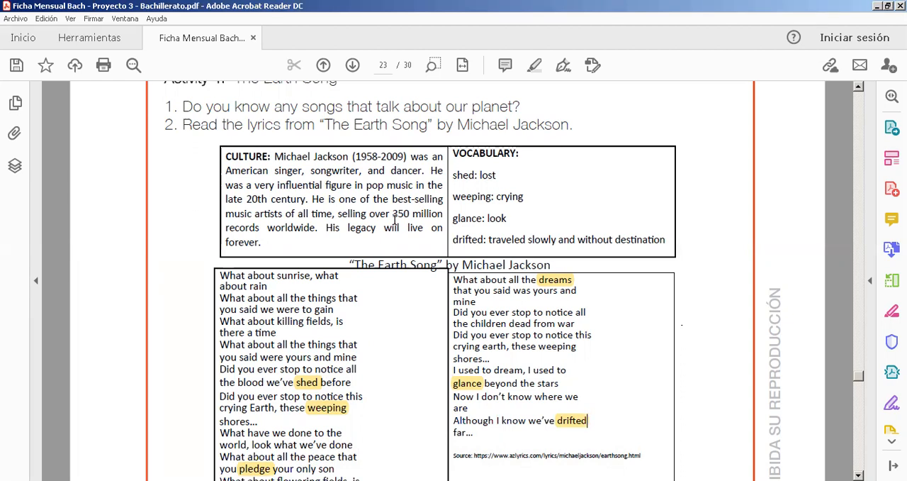
pyautogui.moveTo(394, 243)
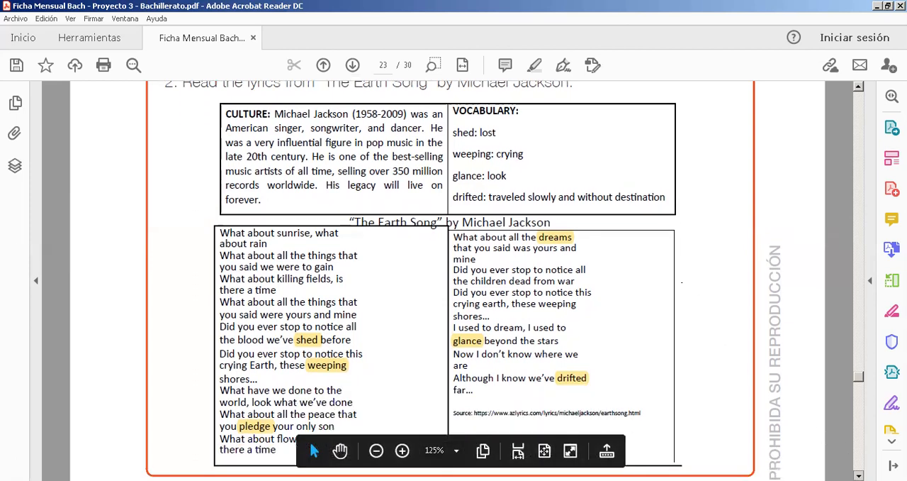
# Step: Highlight 'notice' and 'sunrise' in yellow in the page 23 Earth Song lyrics
pyautogui.scroll(-3)
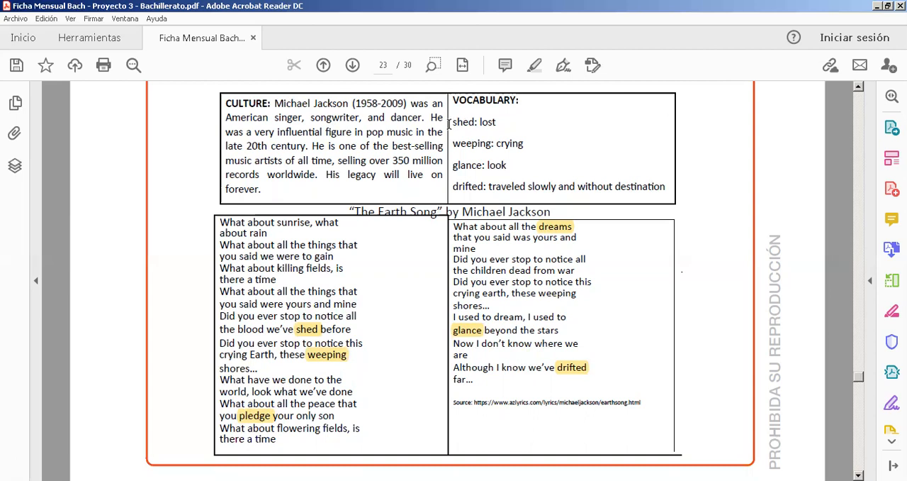
pyautogui.doubleClick(464, 122)
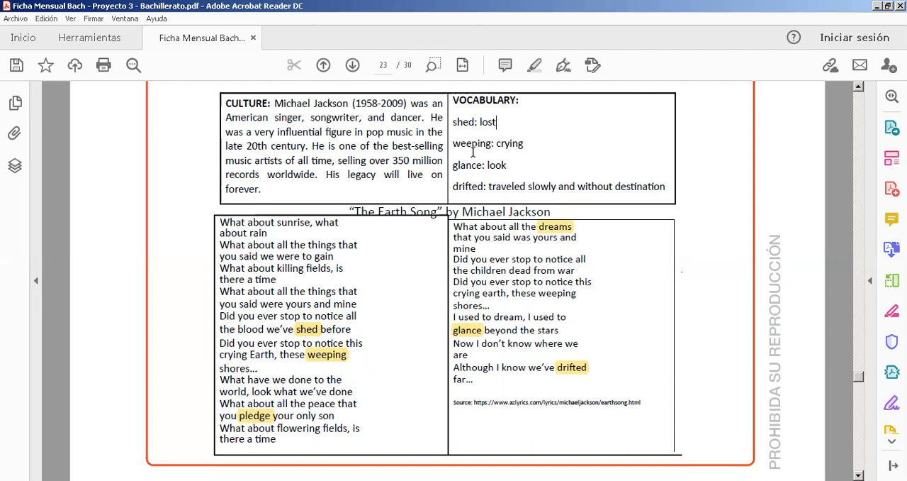
pyautogui.moveTo(509, 166)
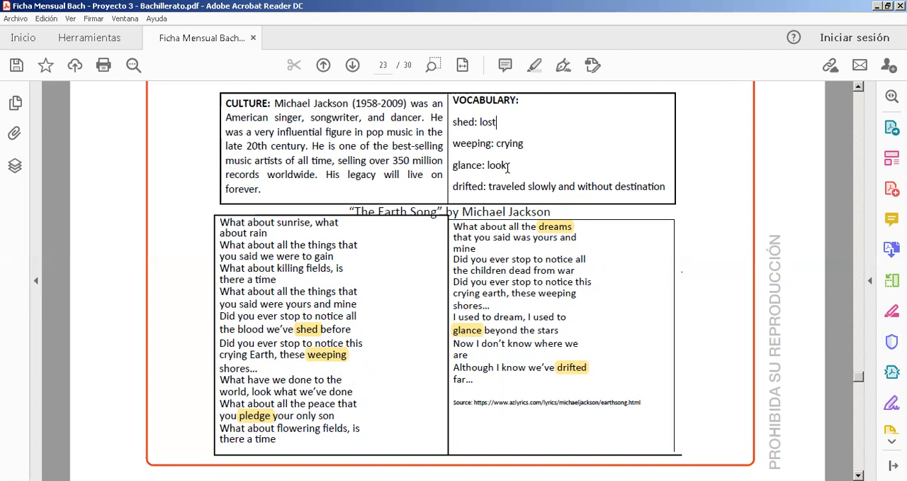
pyautogui.moveTo(494, 192)
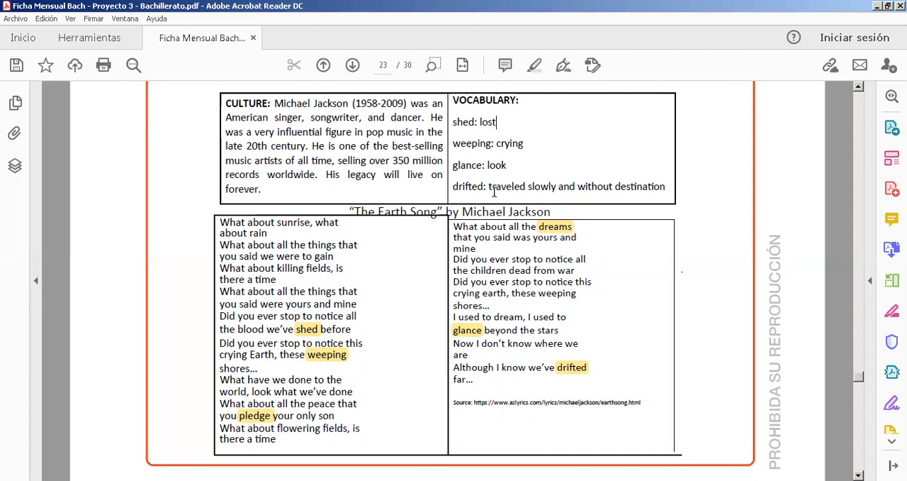
pyautogui.moveTo(553, 201)
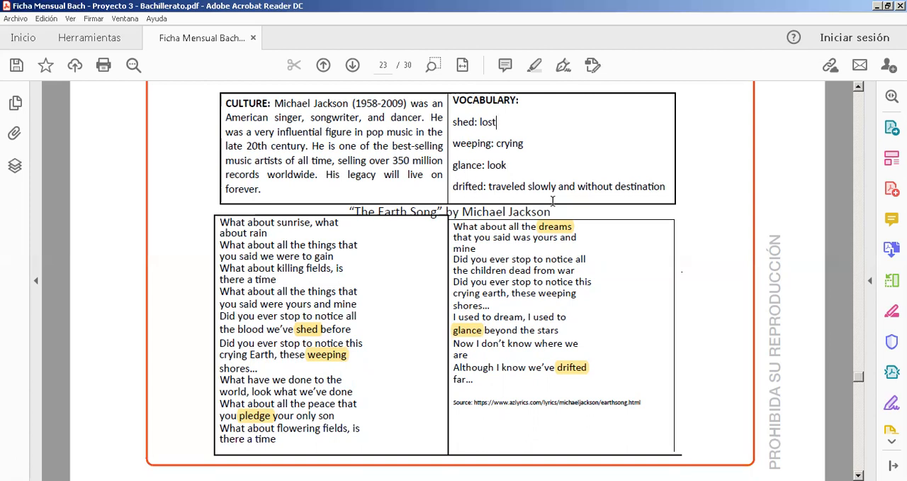
pyautogui.moveTo(392, 271)
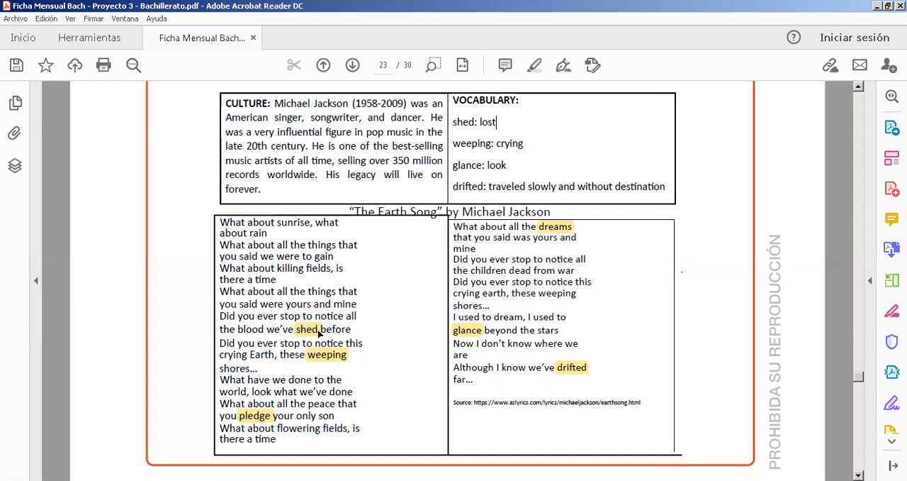
pyautogui.moveTo(306, 352)
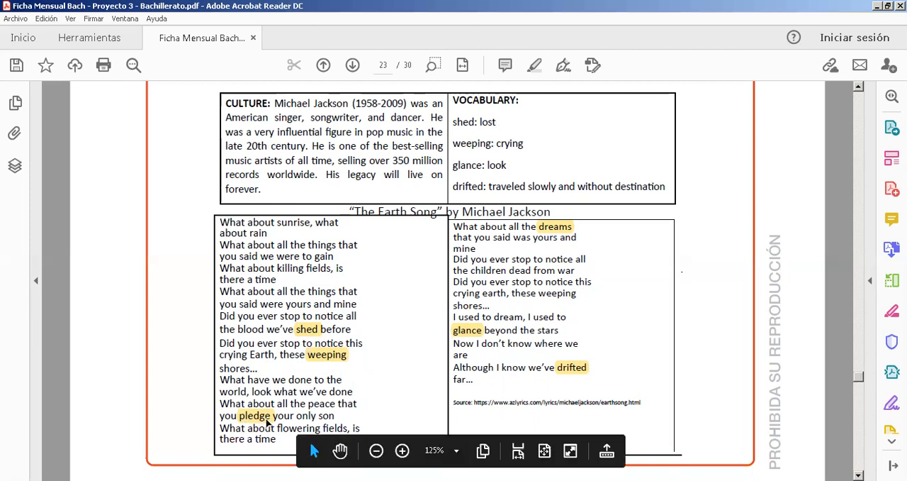
pyautogui.moveTo(558, 300)
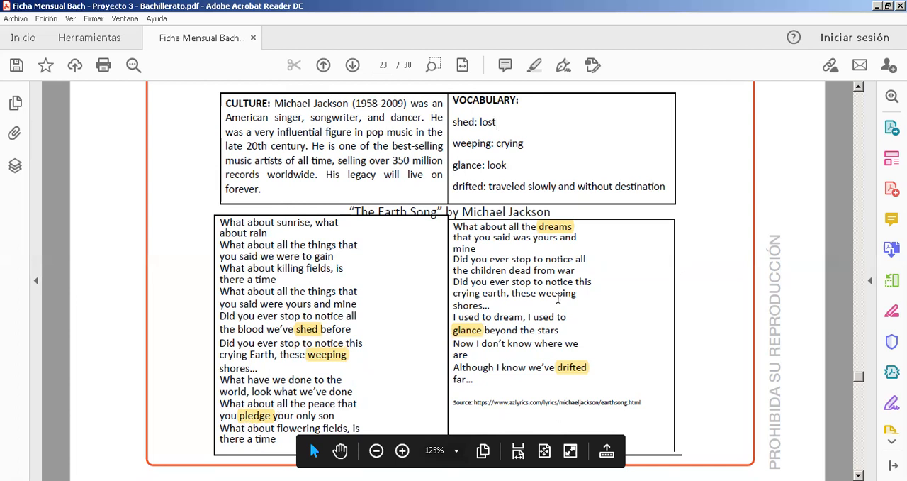
pyautogui.moveTo(528, 227)
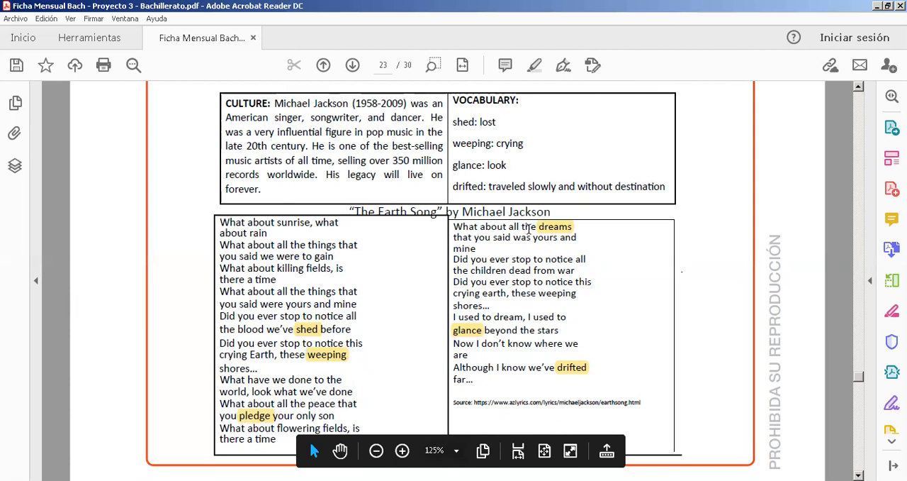
pyautogui.moveTo(556, 231)
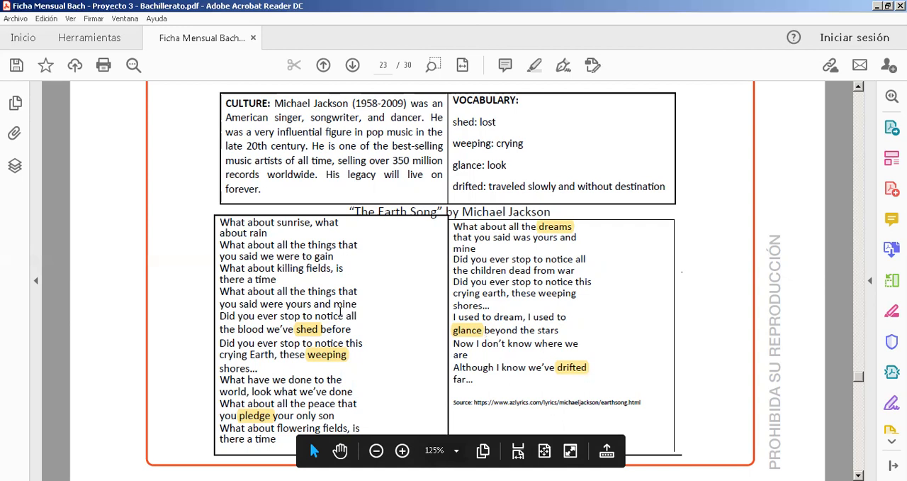
pyautogui.moveTo(523, 292)
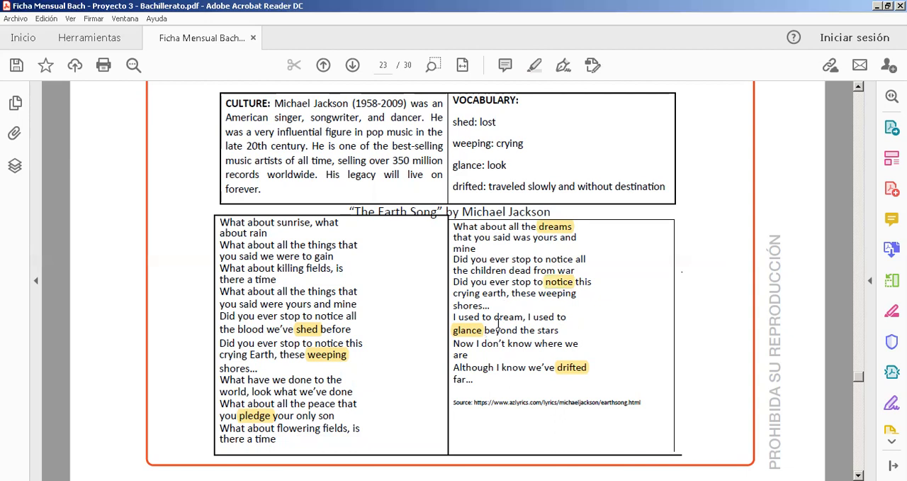
pyautogui.moveTo(278, 222)
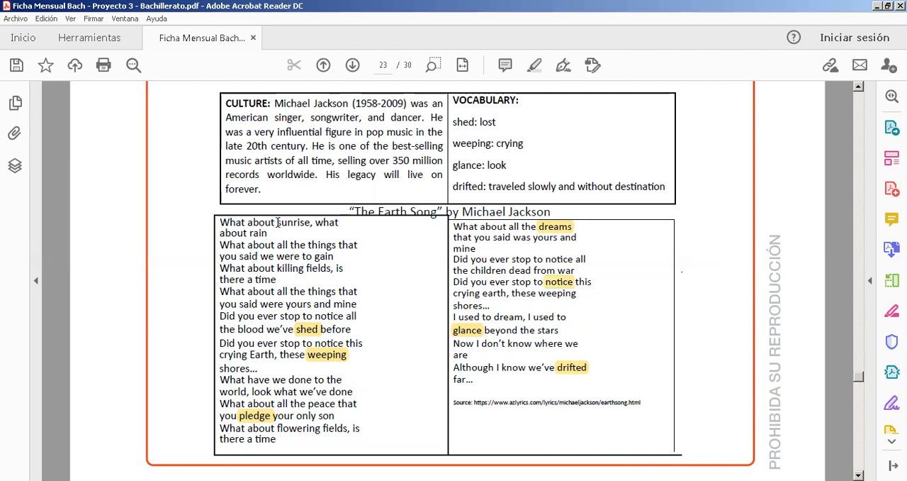
pyautogui.doubleClick(293, 222)
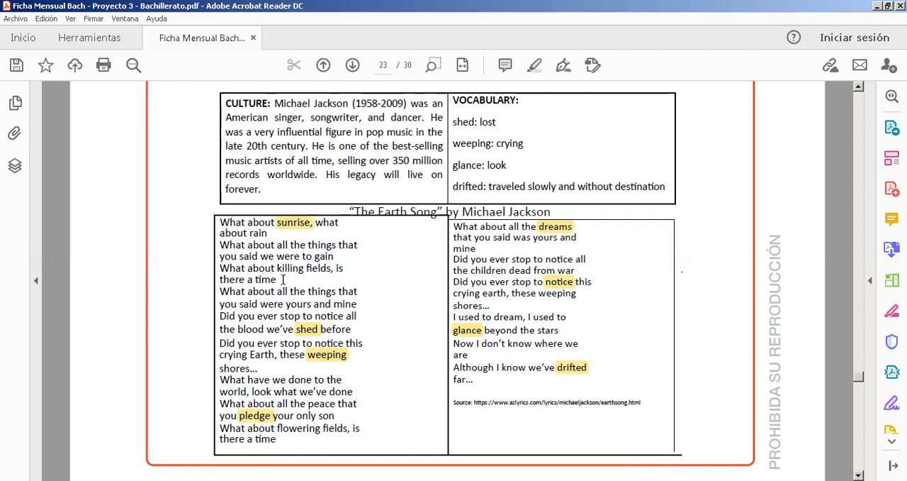
pyautogui.moveTo(317, 298)
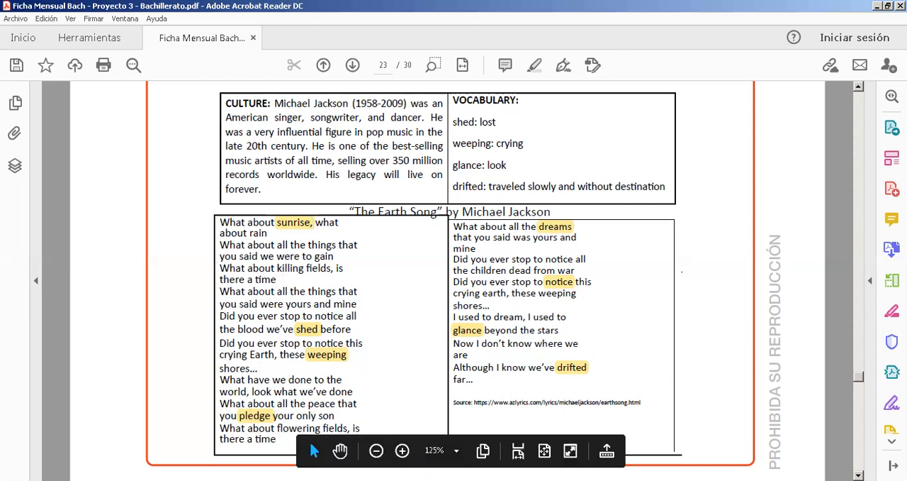
pyautogui.scroll(-3)
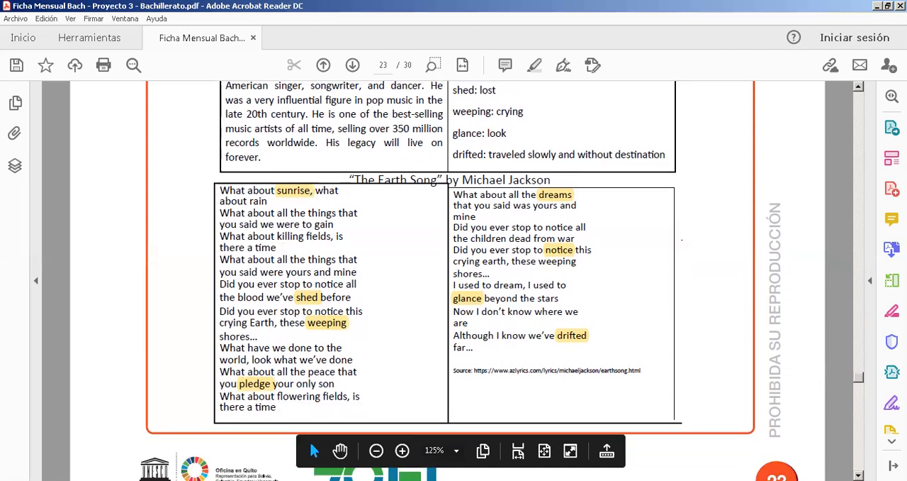
pyautogui.scroll(-3)
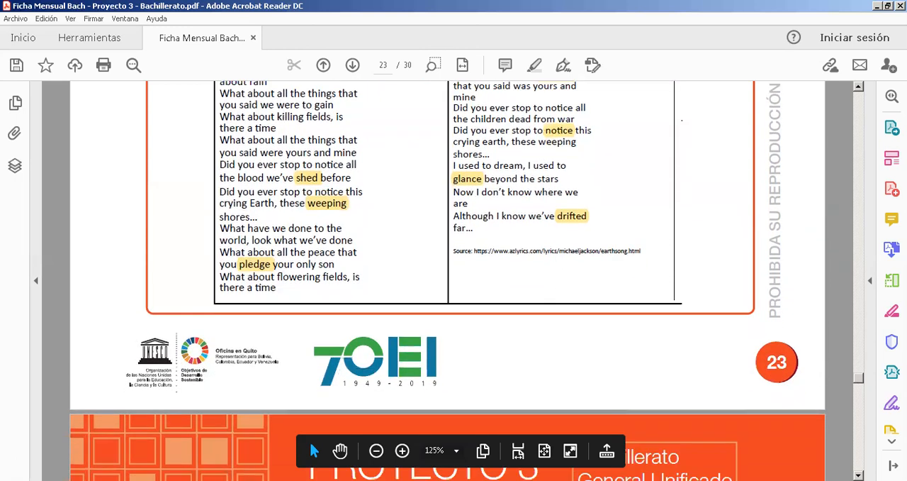
pyautogui.scroll(-3)
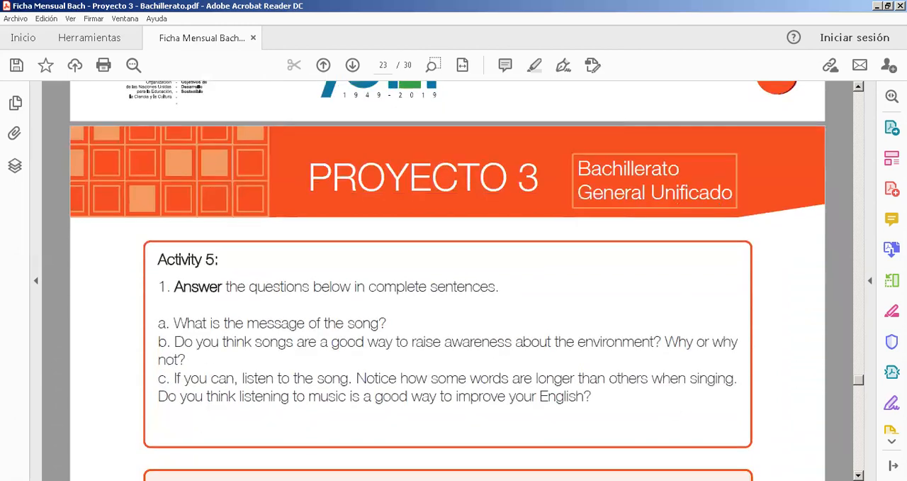
pyautogui.scroll(-3)
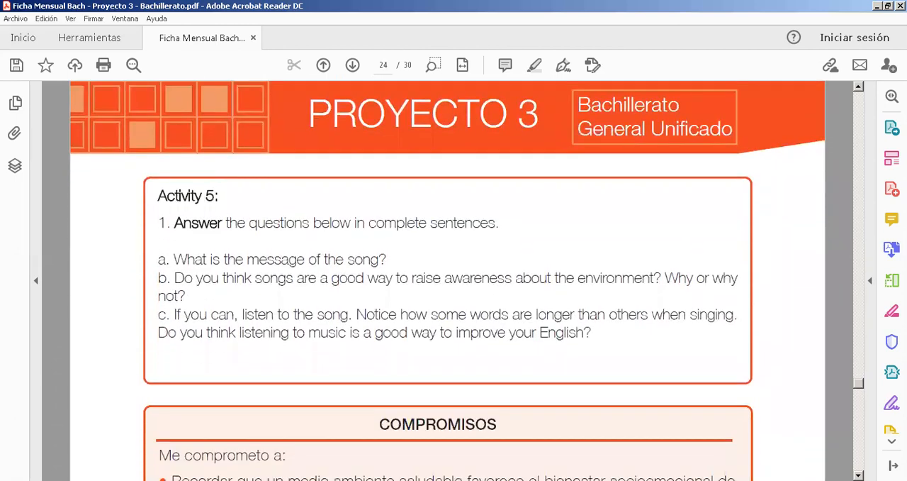
pyautogui.moveTo(609, 431)
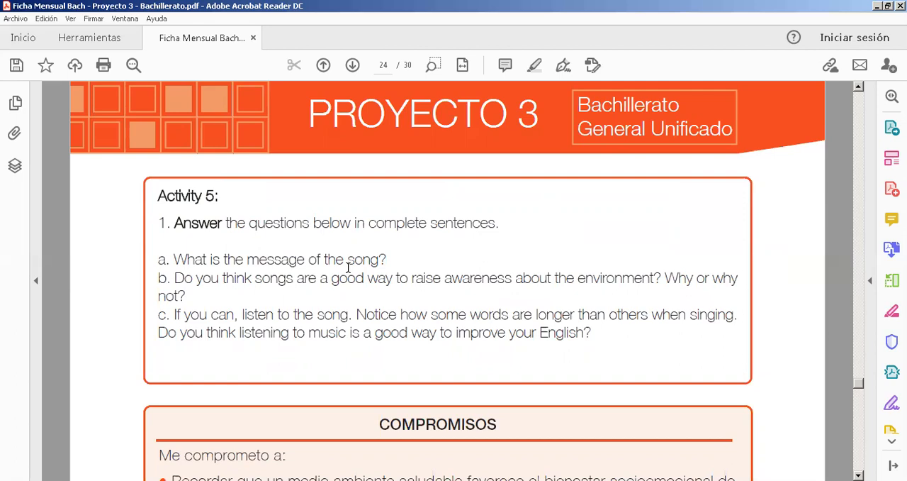
pyautogui.moveTo(272, 291)
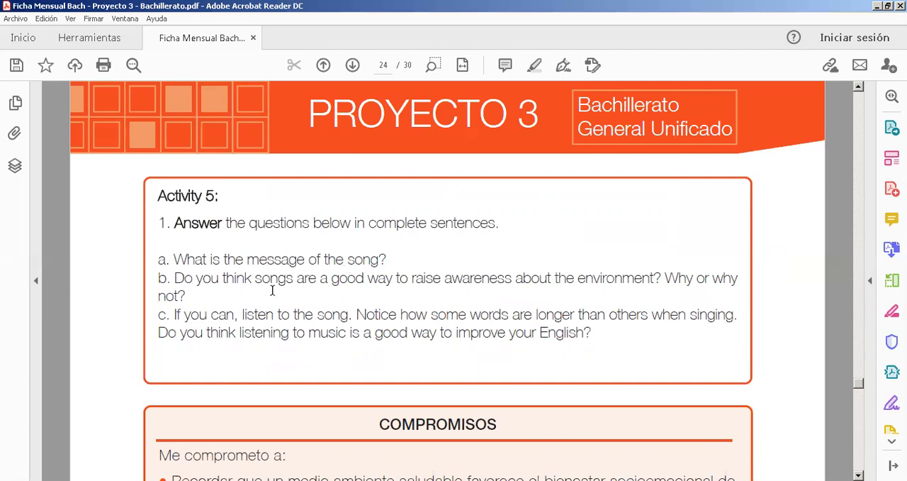
pyautogui.moveTo(211, 292)
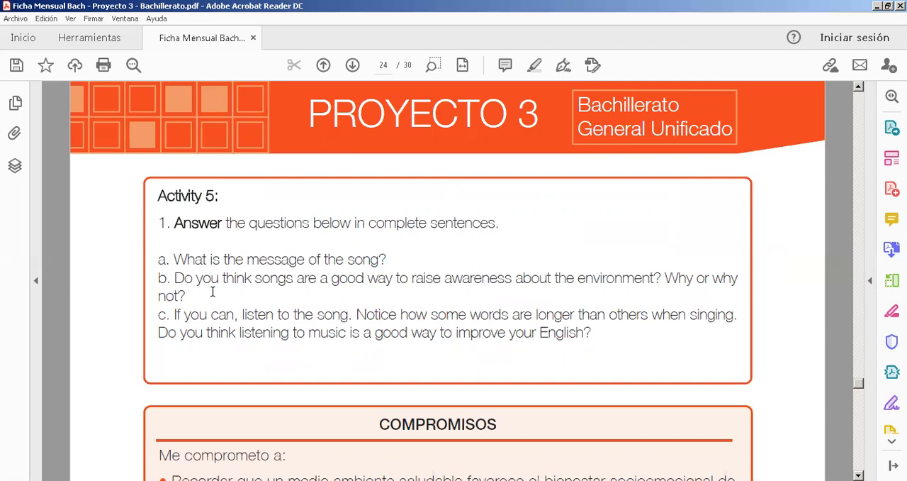
pyautogui.moveTo(319, 297)
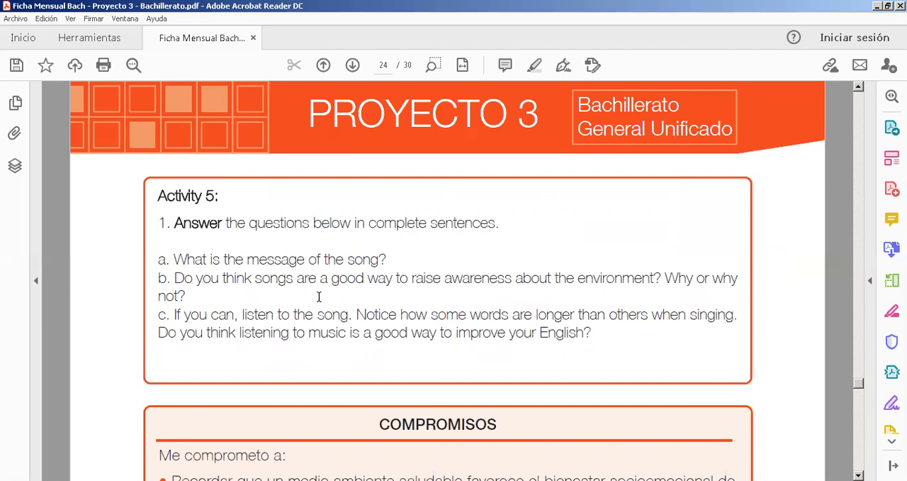
pyautogui.moveTo(368, 306)
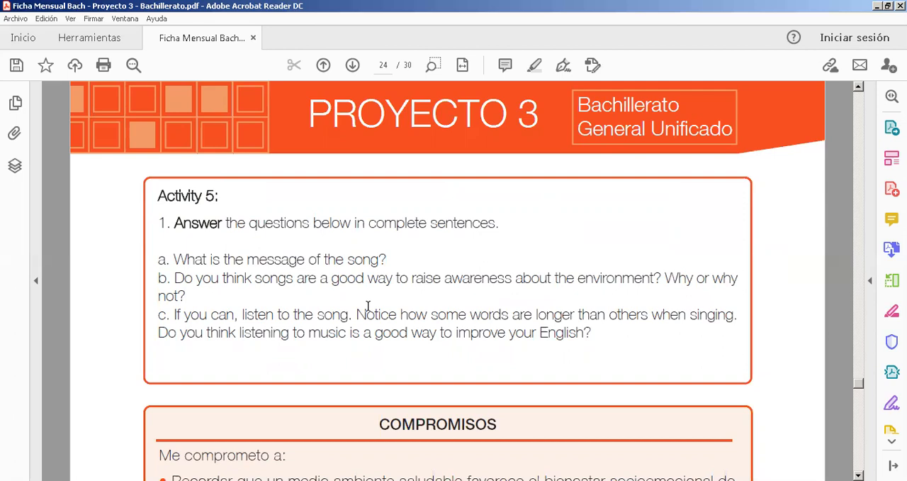
pyautogui.moveTo(277, 343)
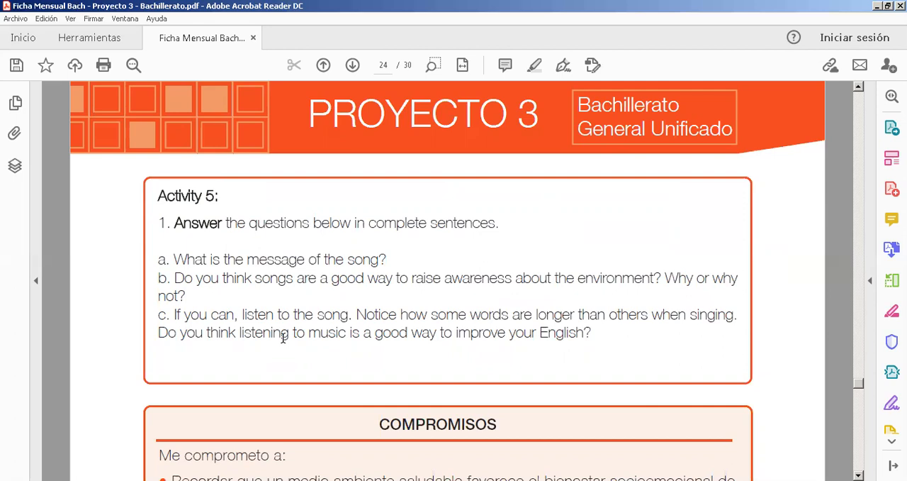
pyautogui.moveTo(463, 340)
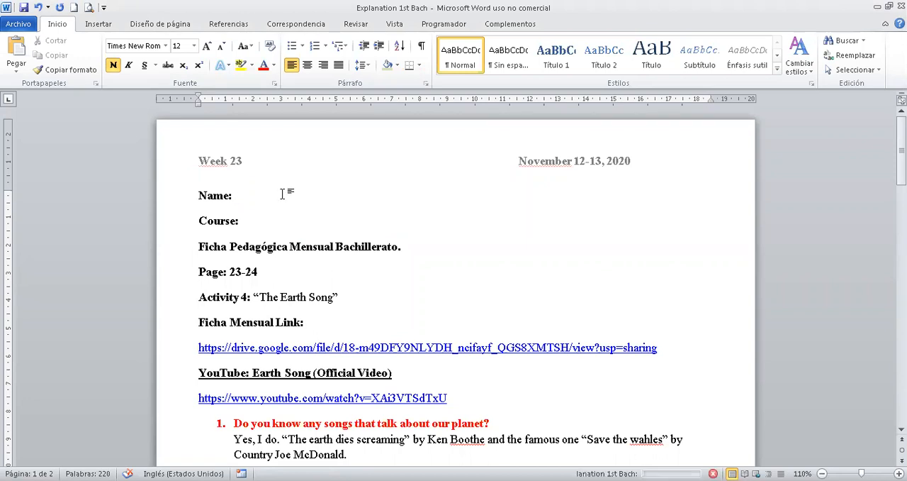
# Step: Enter 'jhjhk' on the Name line and try course values 1st, 2nd, 3rd
pyautogui.click(236, 195)
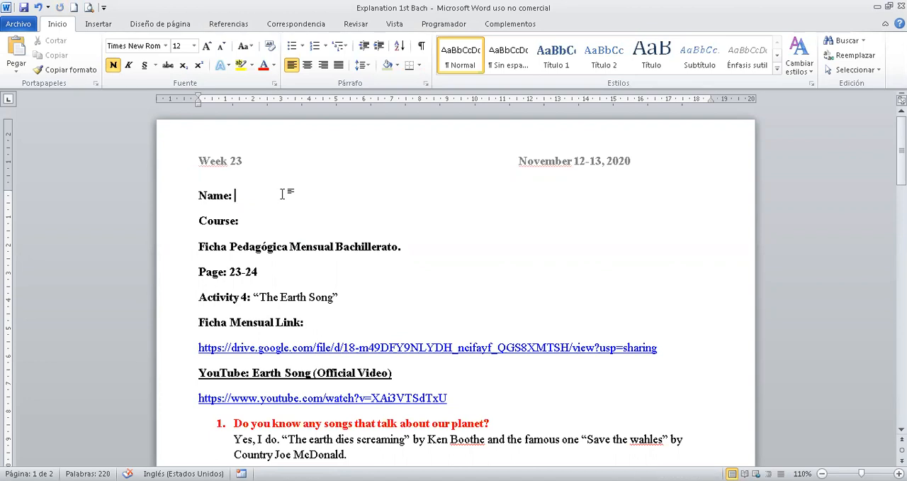
pyautogui.write('jhjhk')
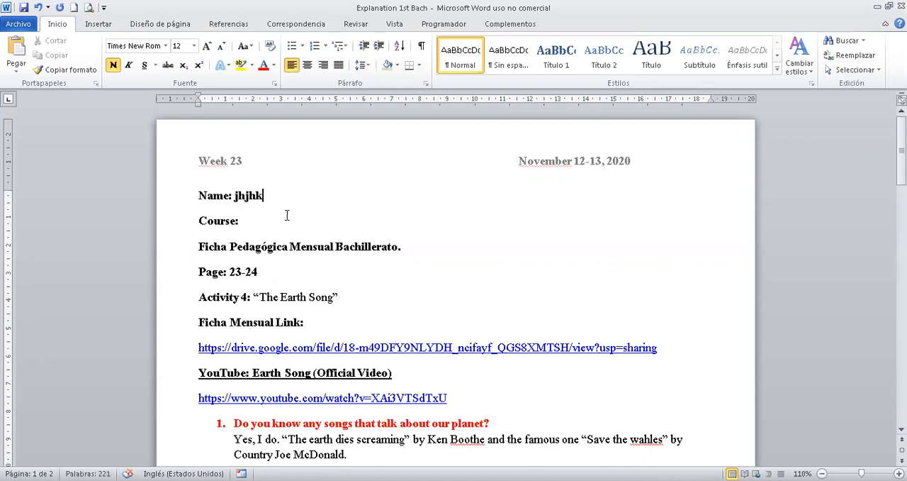
pyautogui.write('1')
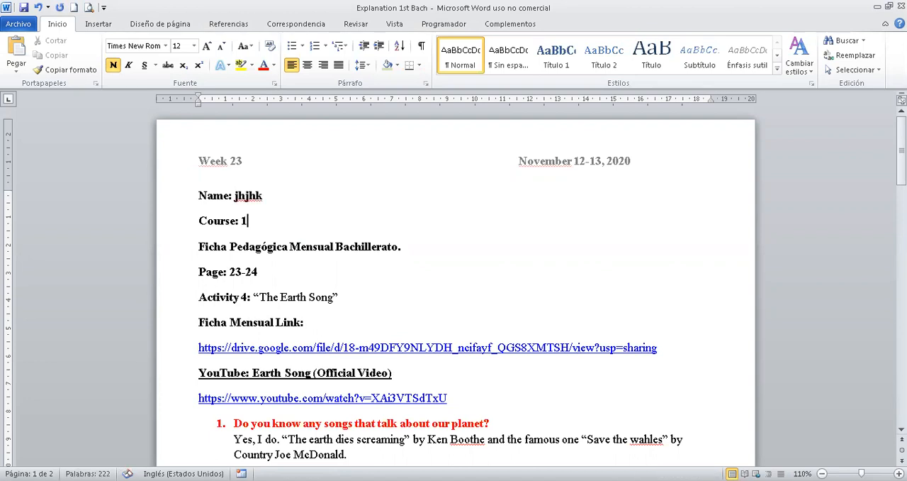
pyautogui.write('st')
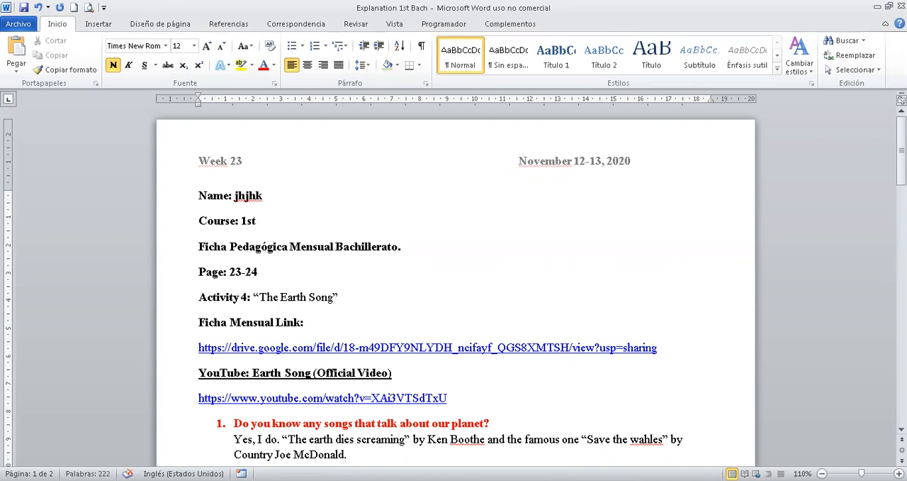
pyautogui.write('2nd')
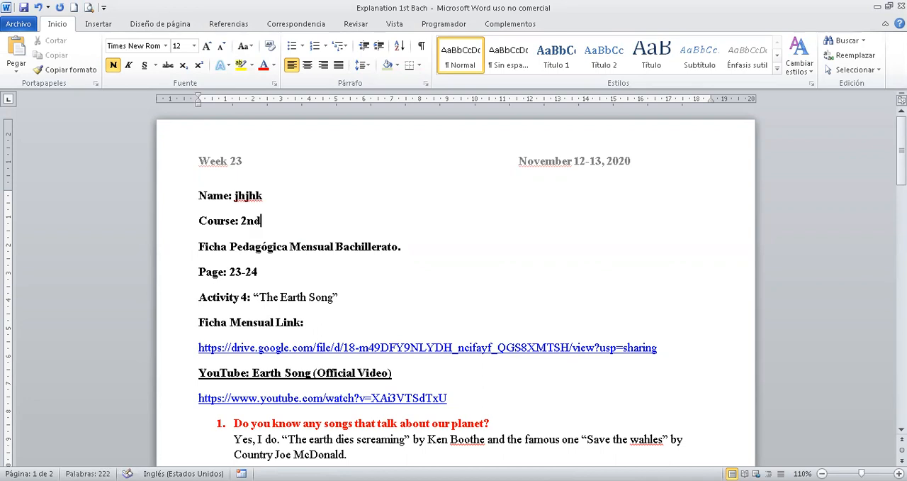
pyautogui.write('3')
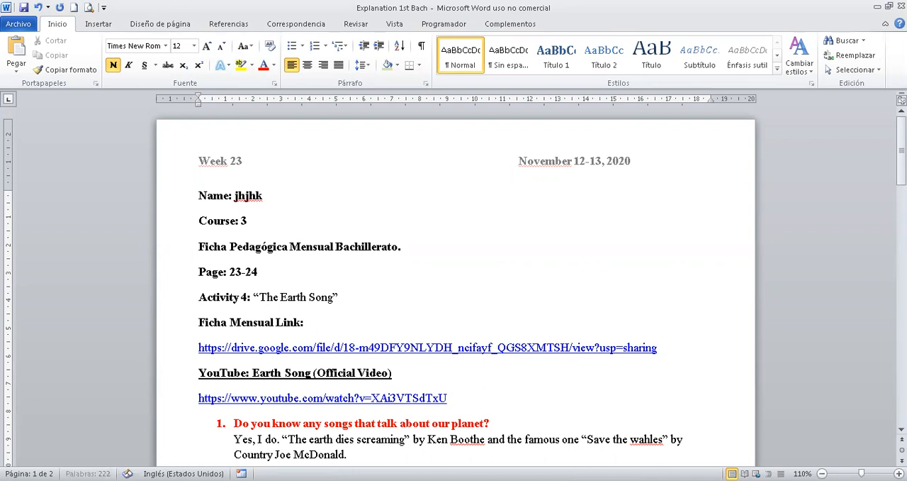
pyautogui.write('rd bac')
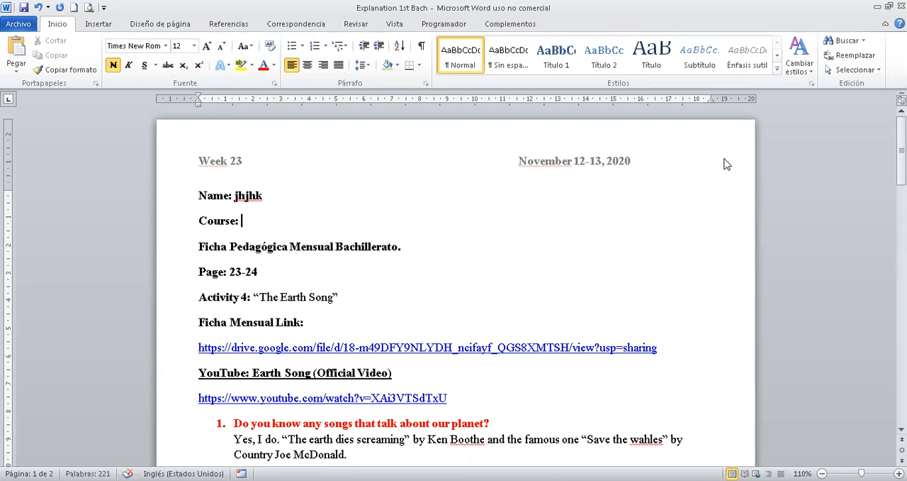
pyautogui.scroll(-3)
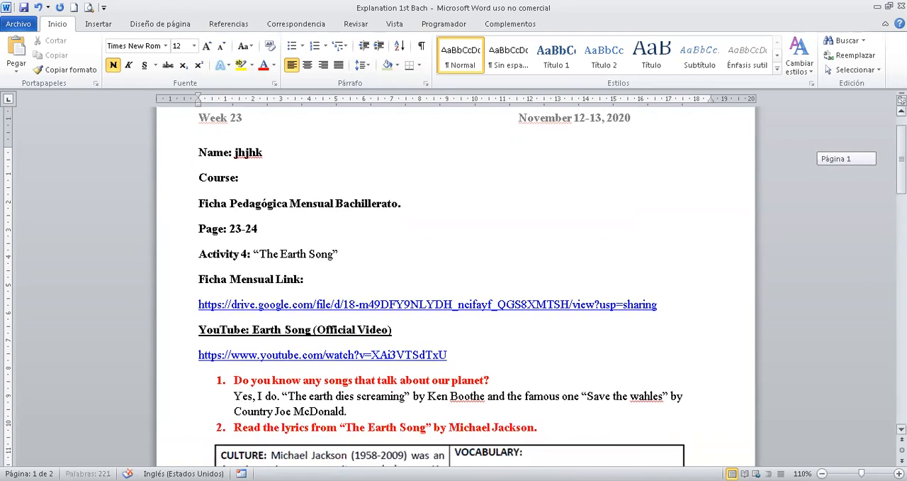
pyautogui.scroll(-3)
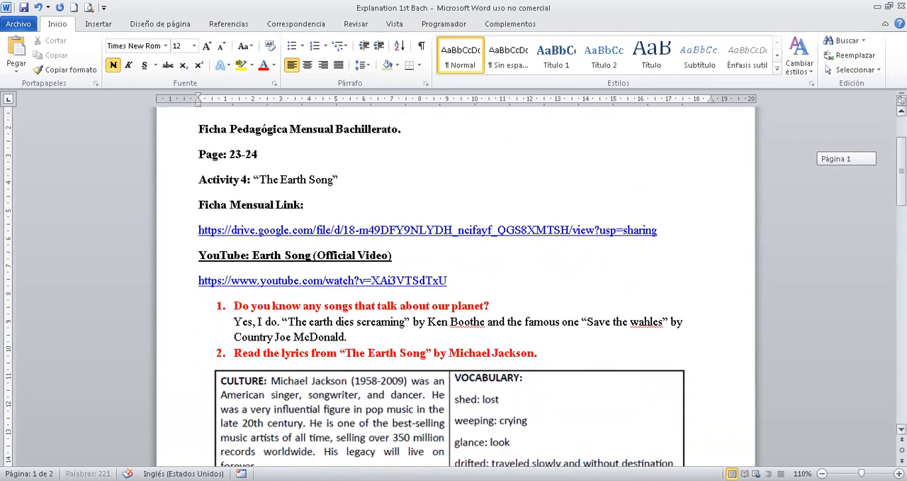
pyautogui.scroll(-3)
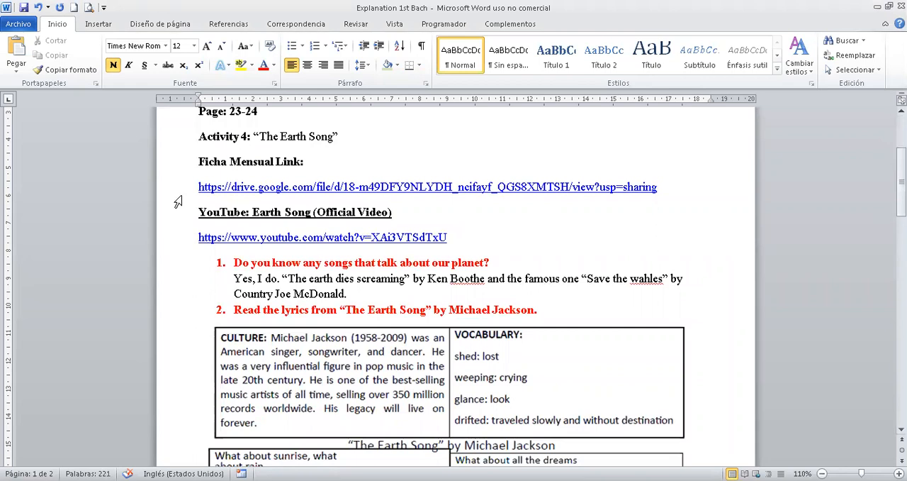
pyautogui.moveTo(174, 241)
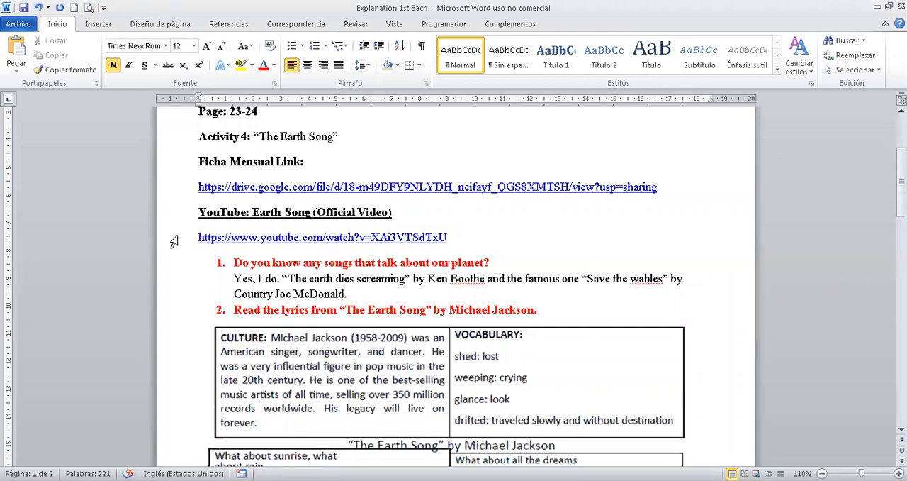
pyautogui.moveTo(193, 223)
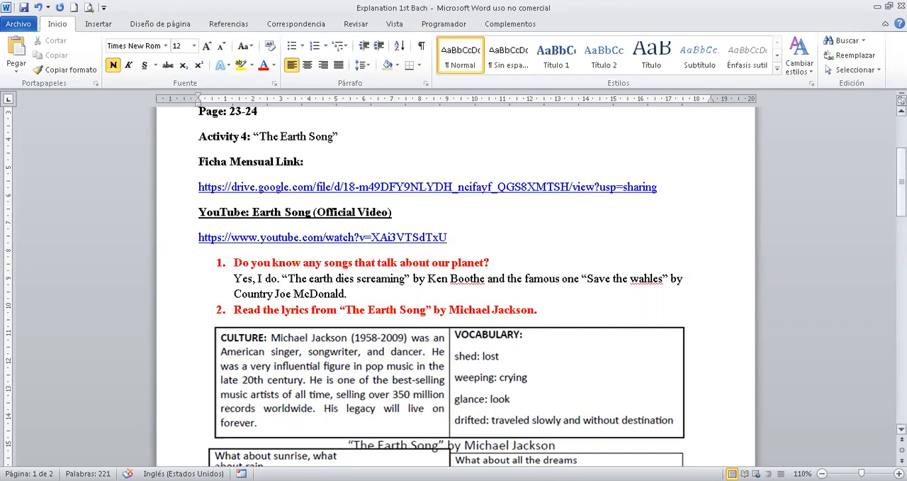
pyautogui.scroll(-3)
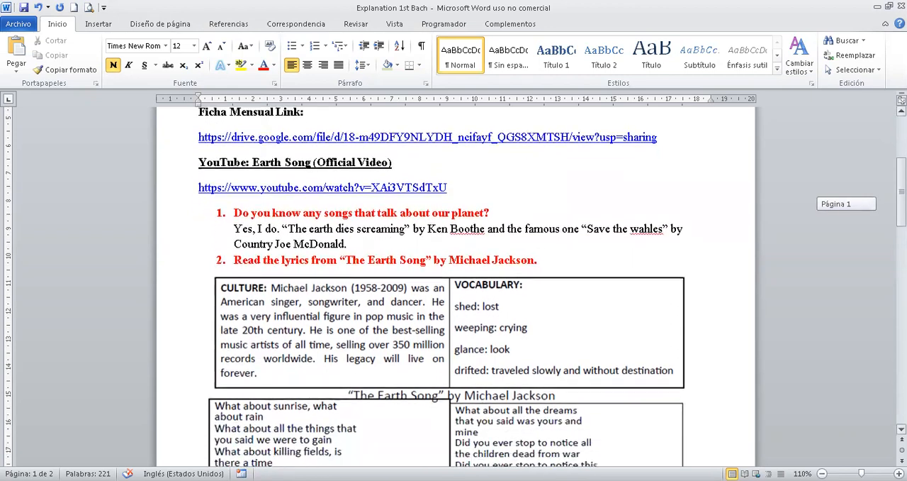
pyautogui.scroll(-3)
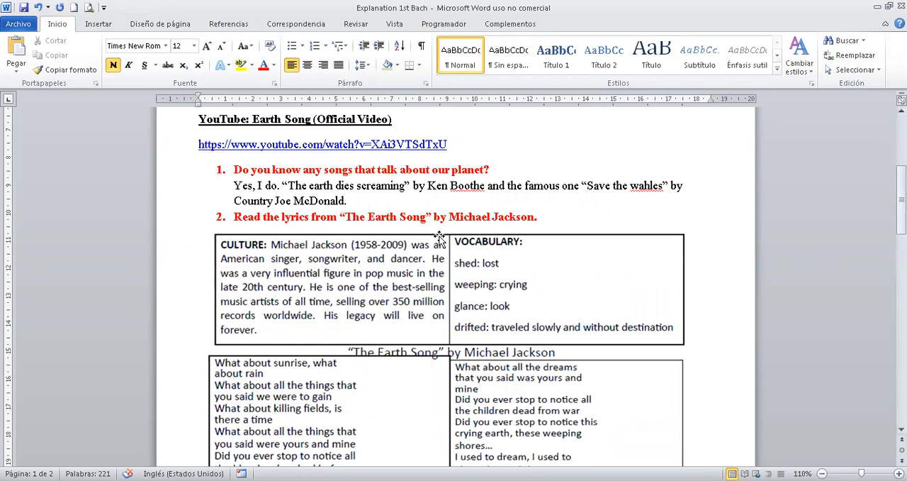
pyautogui.moveTo(68, 151)
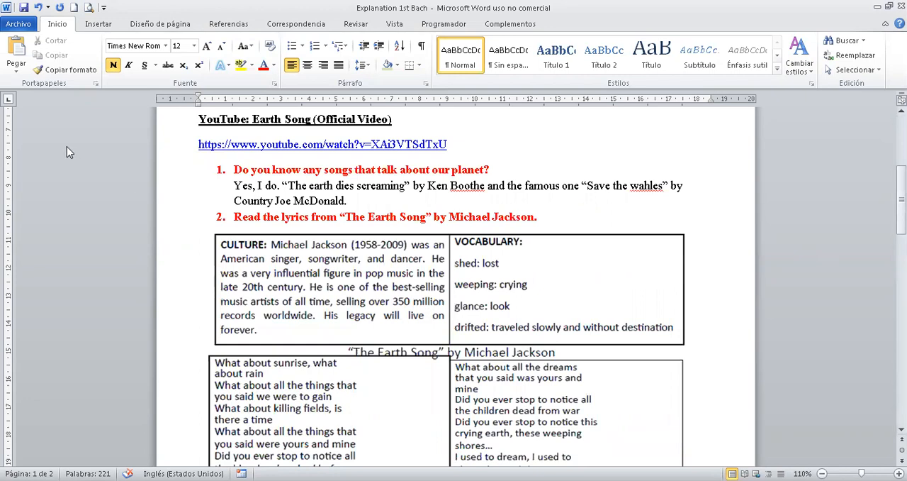
pyautogui.moveTo(173, 206)
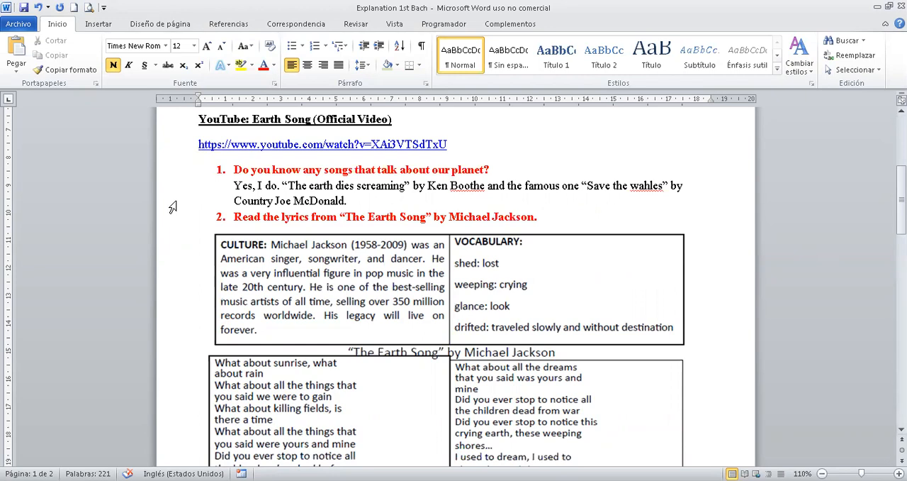
pyautogui.moveTo(303, 198)
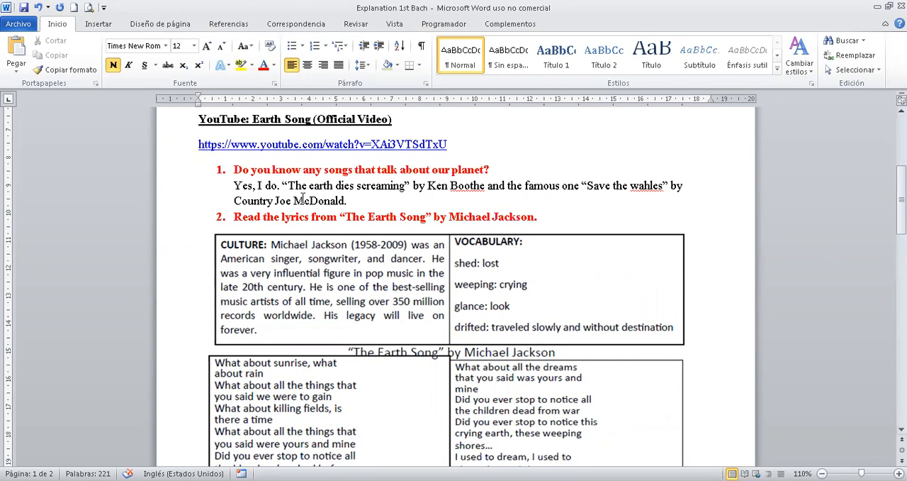
pyautogui.moveTo(439, 192)
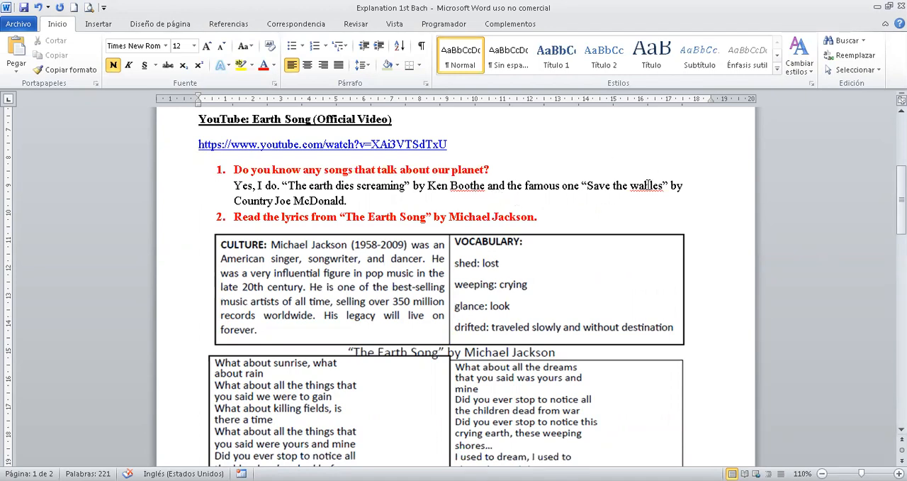
pyautogui.moveTo(645, 185)
pyautogui.write('h')
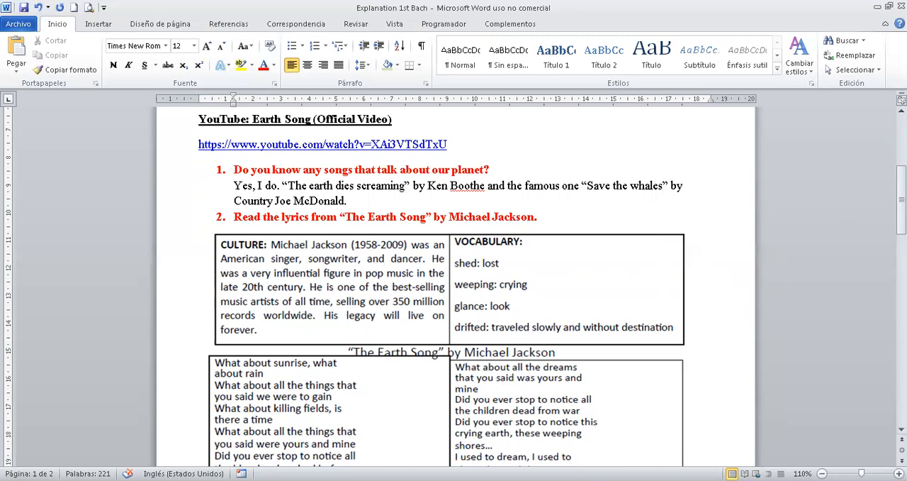
# Step: Scroll down past the corrected 'Save the whales' answer to question 1
pyautogui.scroll(-3)
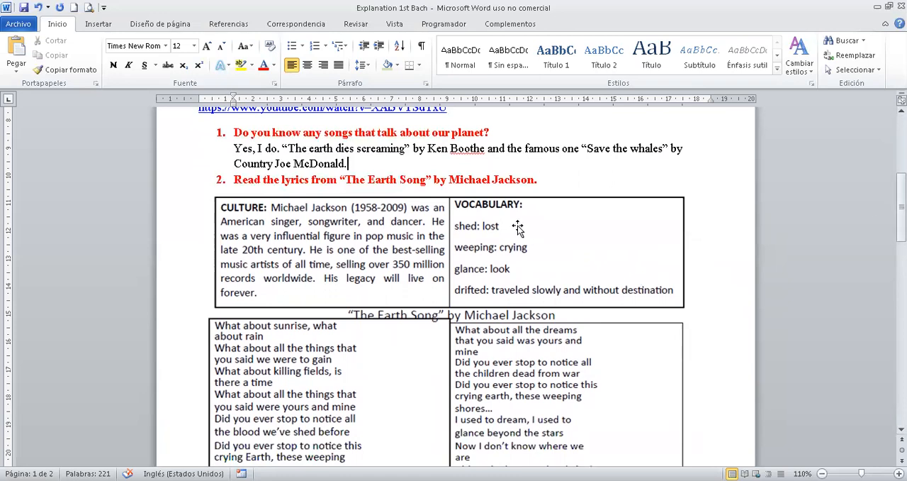
pyautogui.moveTo(494, 231)
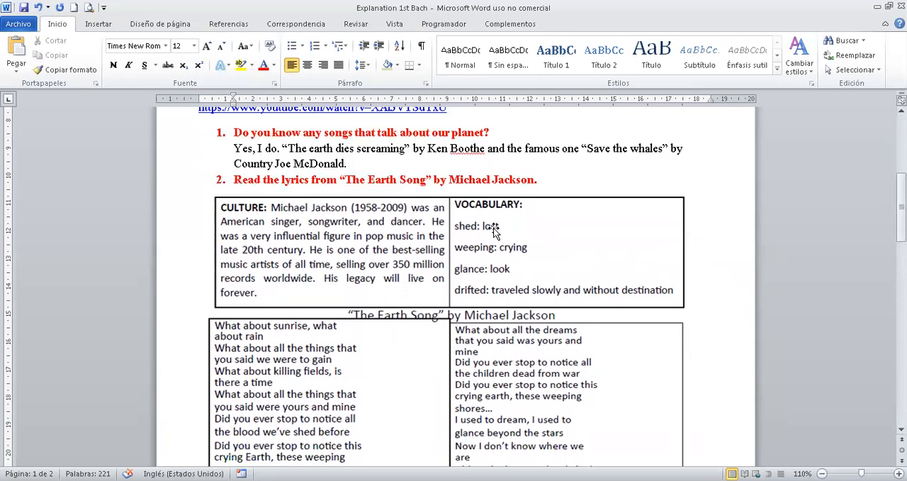
pyautogui.moveTo(392, 165)
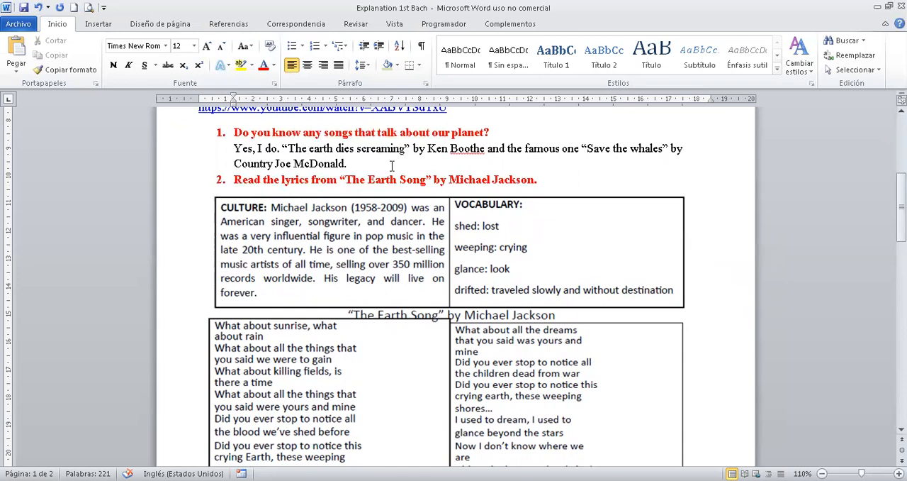
pyautogui.moveTo(305, 157)
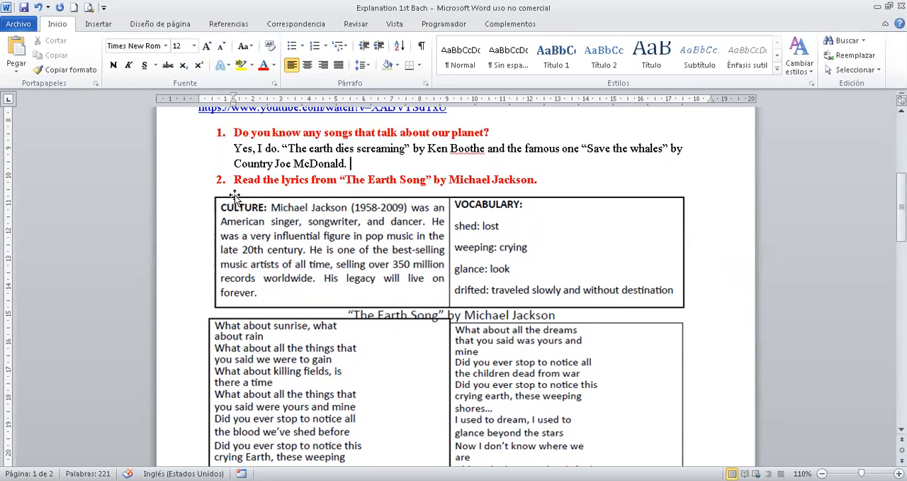
pyautogui.moveTo(464, 198)
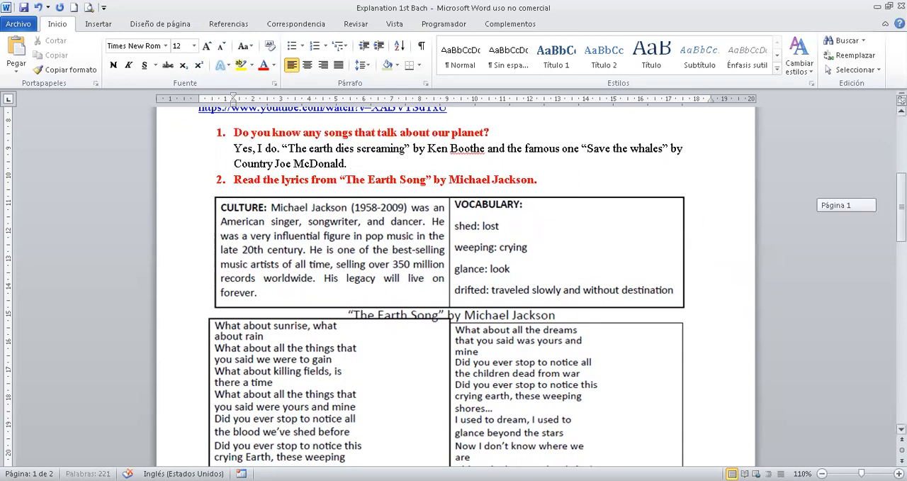
pyautogui.scroll(-3)
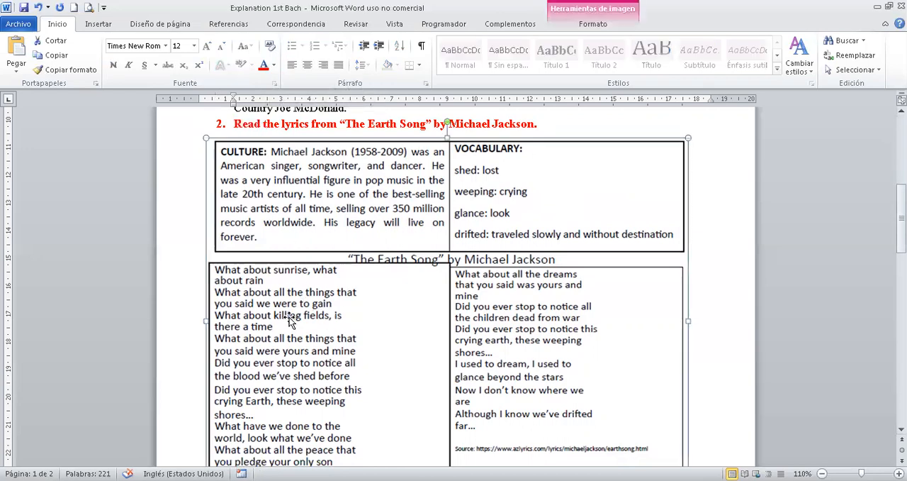
pyautogui.scroll(-3)
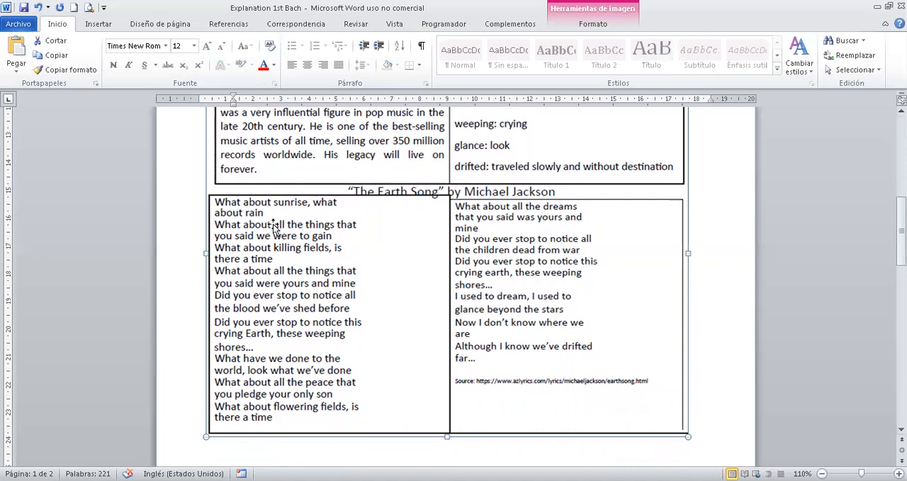
pyautogui.moveTo(291, 243)
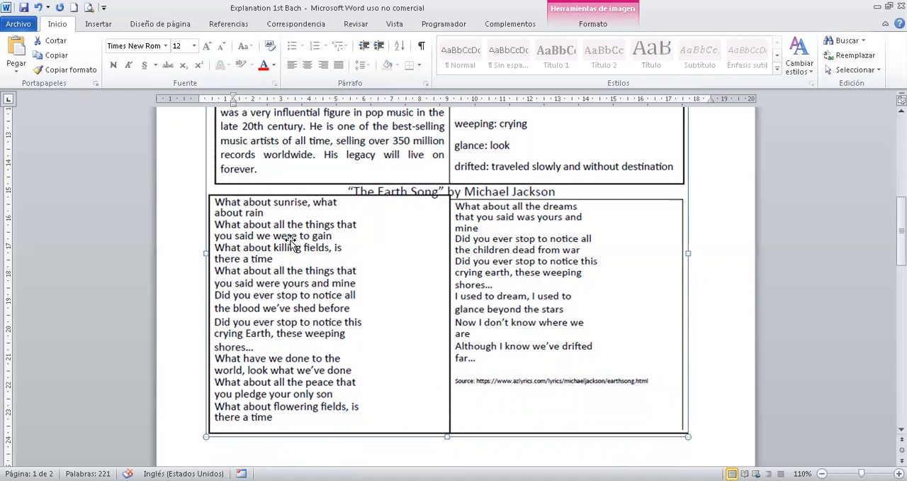
pyautogui.moveTo(262, 216)
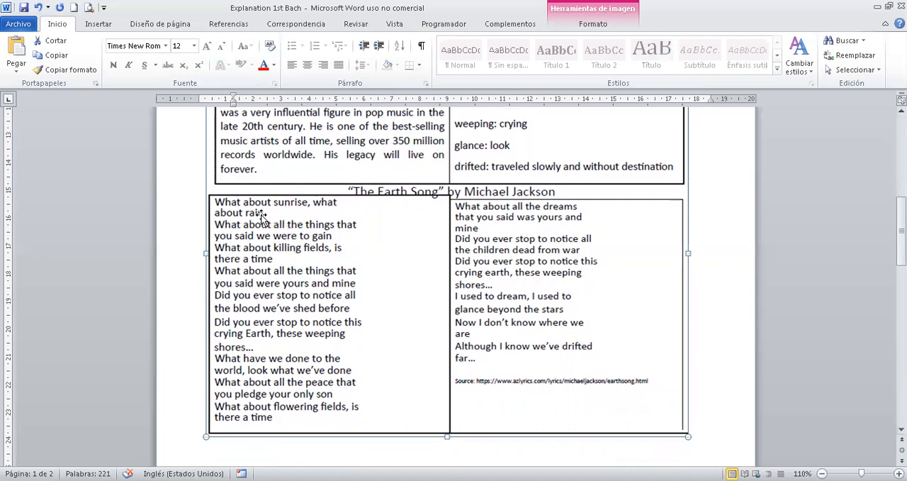
pyautogui.moveTo(268, 241)
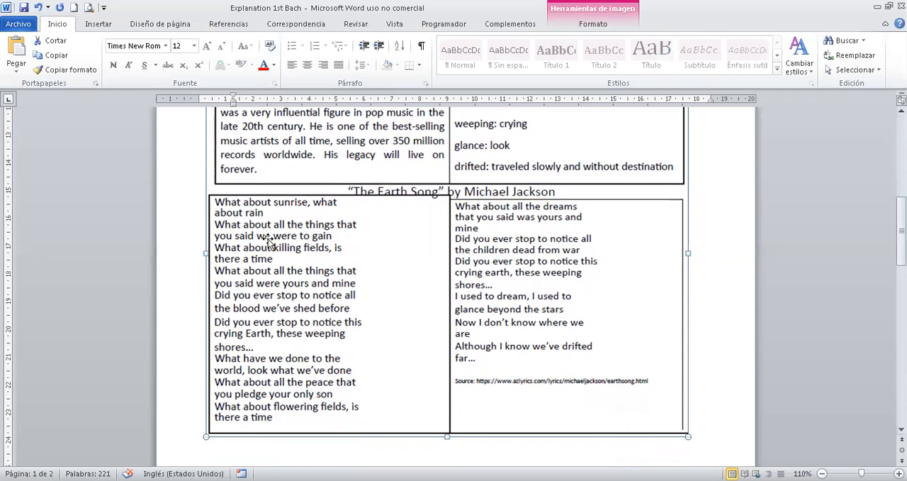
pyautogui.moveTo(289, 257)
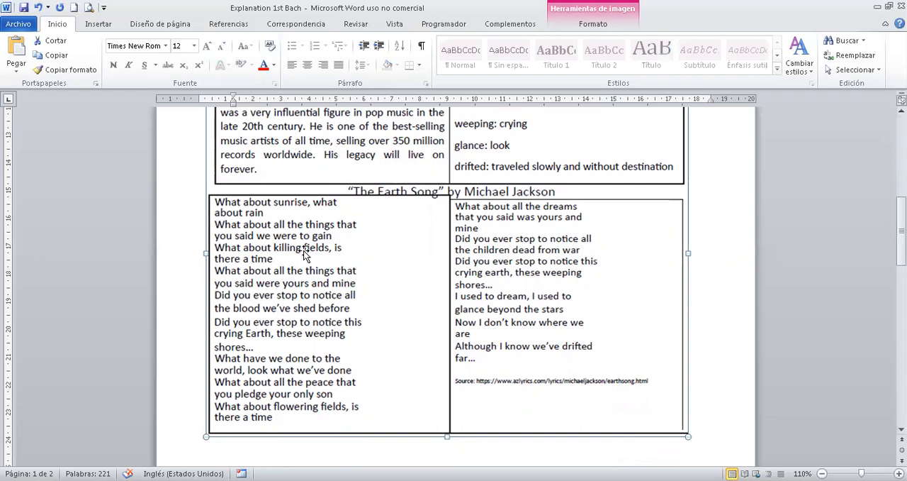
pyautogui.moveTo(354, 255)
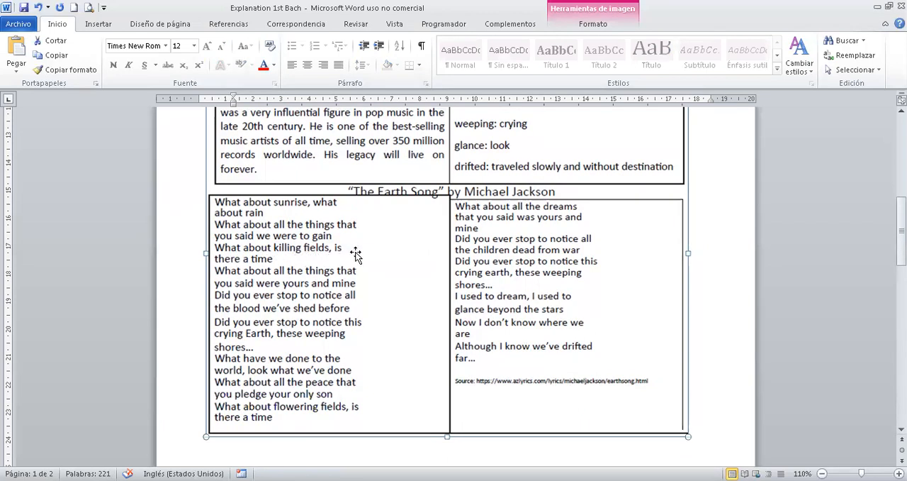
pyautogui.moveTo(362, 258)
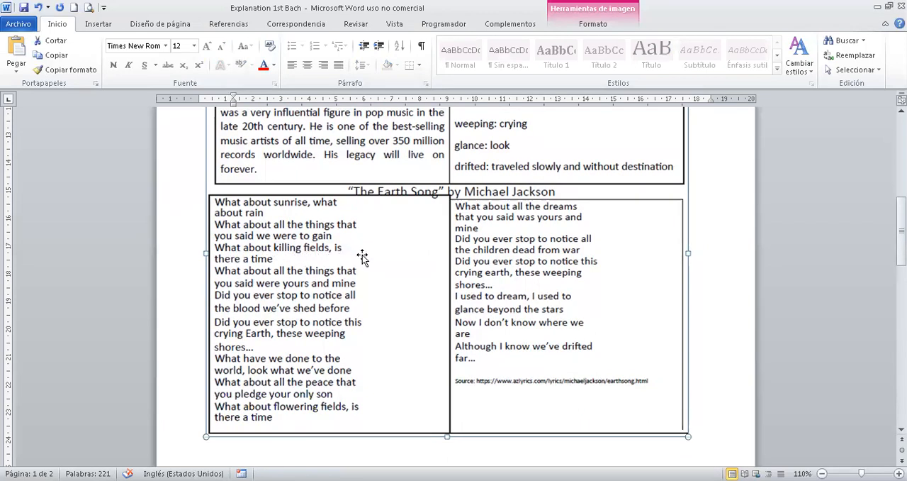
pyautogui.moveTo(791, 322)
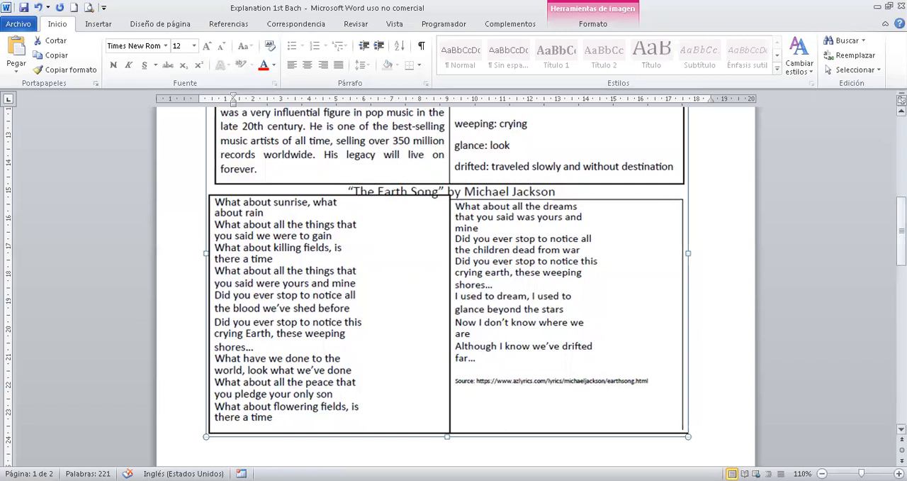
# Step: Scroll down to the Week 23 Activity 5 section at the top of page 2
pyautogui.scroll(-3)
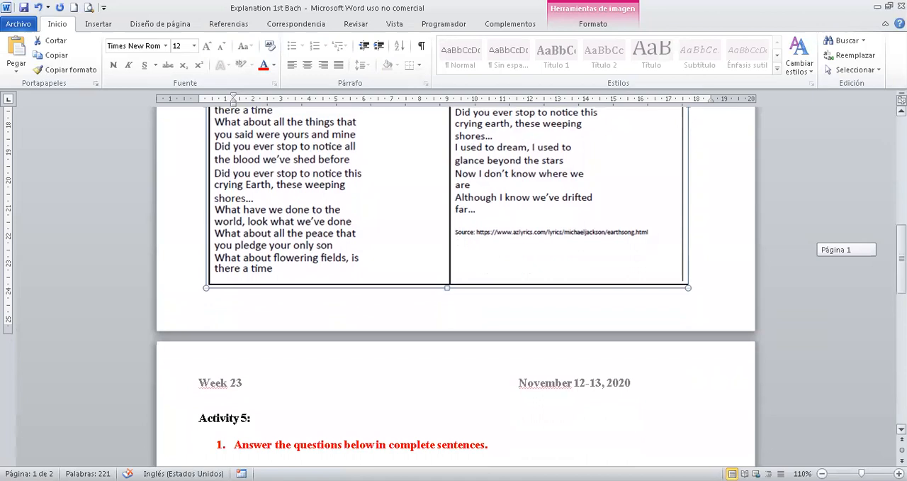
# Step: Scroll page 2 down and back up to view questions a, b and c with their answers
pyautogui.scroll(-3)
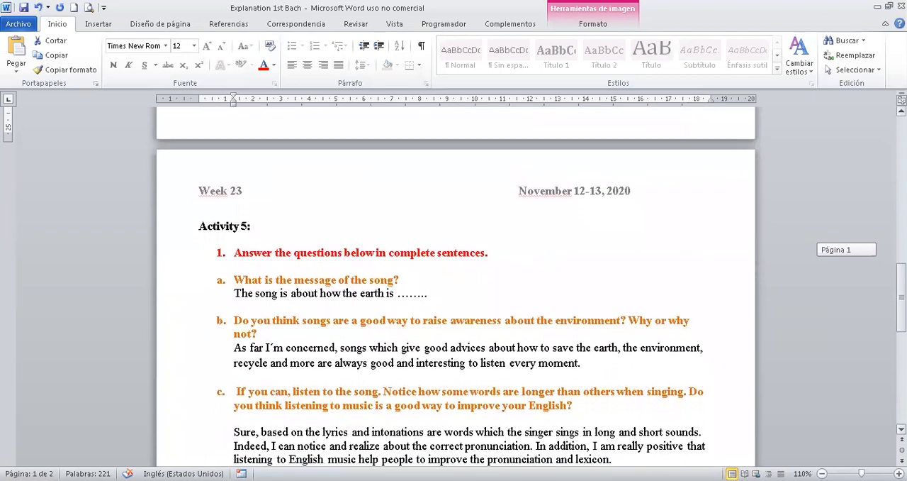
pyautogui.scroll(3)
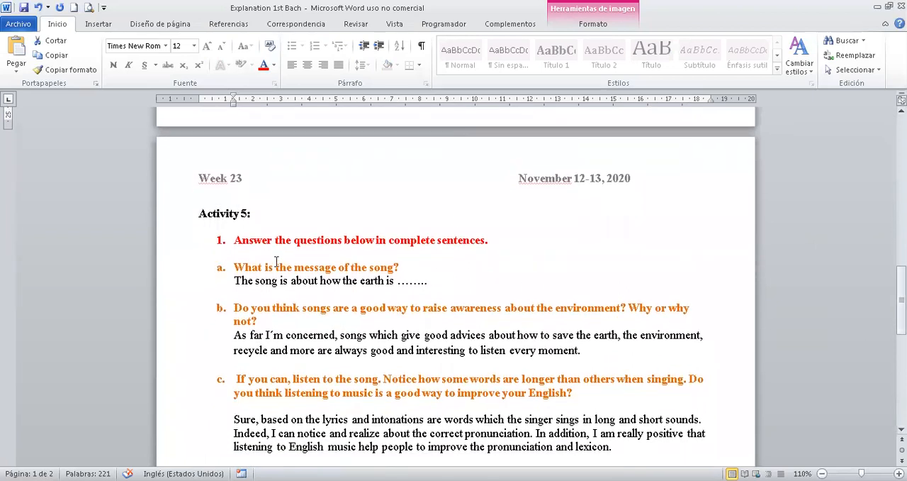
pyautogui.scroll(3)
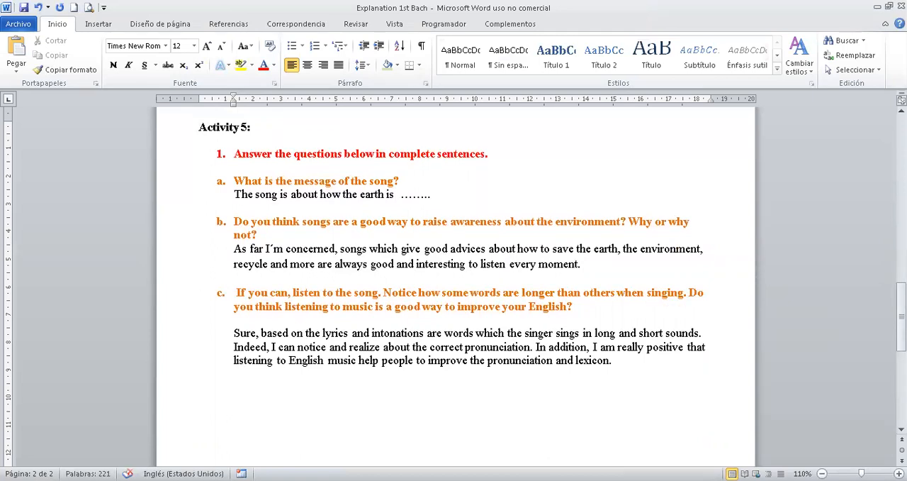
# Step: Type an example continuation in answer a saying the earth is suffering and in danger
pyautogui.write('suffering and telling')
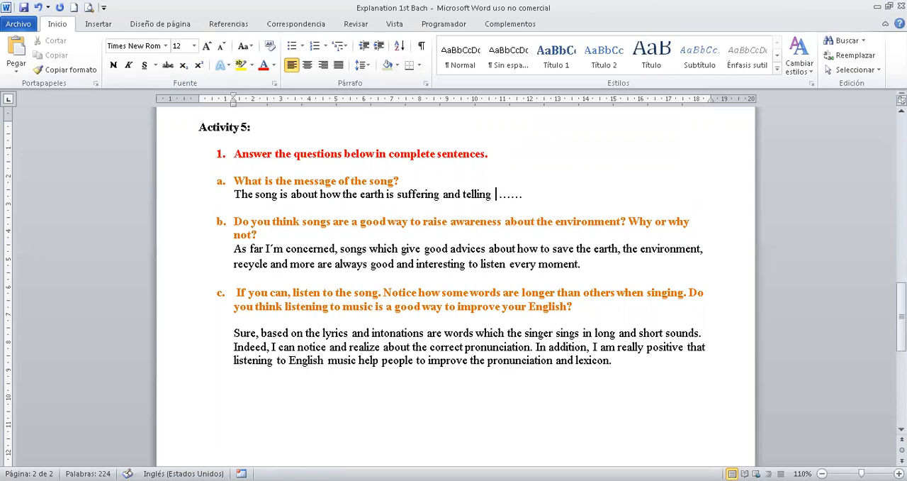
pyautogui.write('us tha')
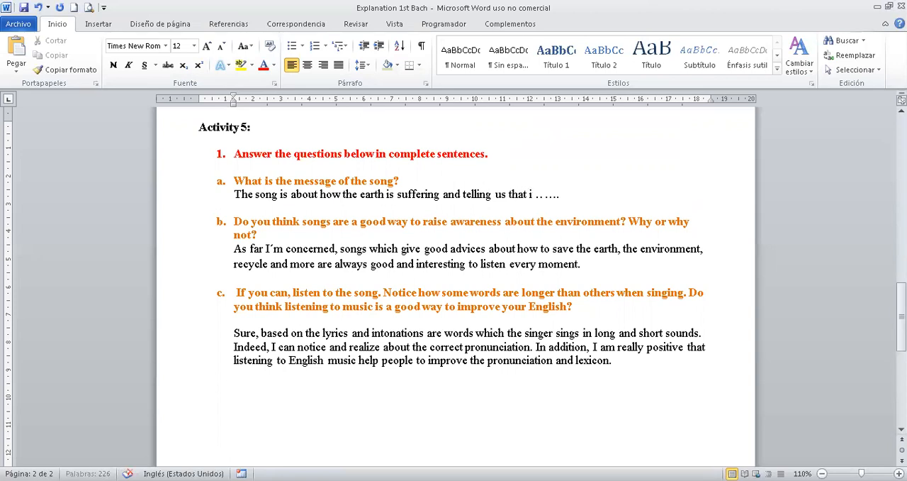
pyautogui.write('t is in dan')
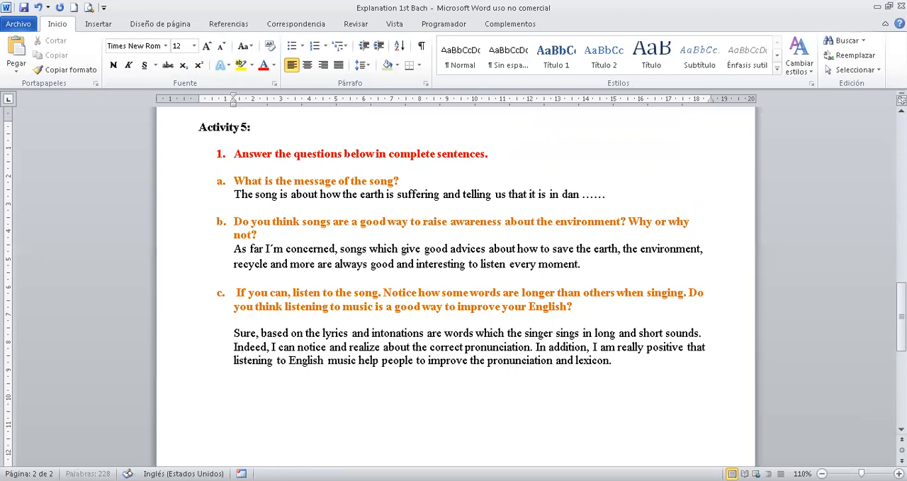
pyautogui.write('ger')
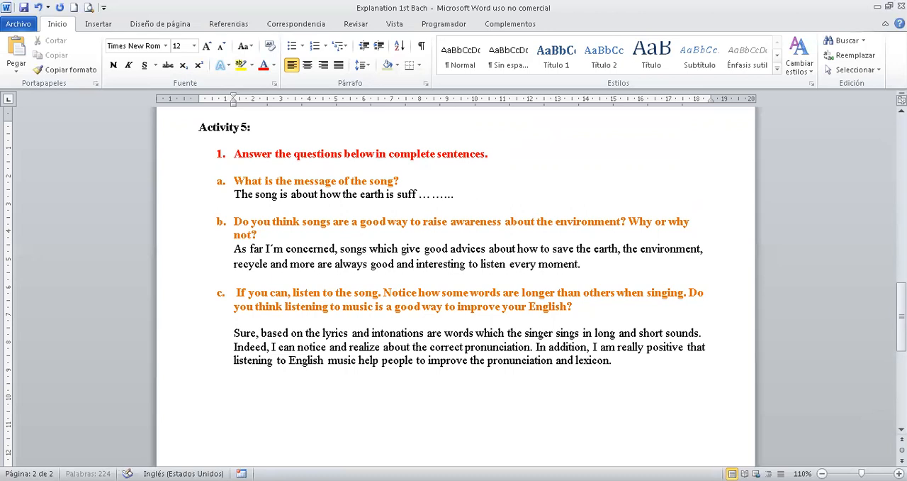
# Step: Delete the leftover example words in answer a and select through question and answer b
pyautogui.press('Backspace')
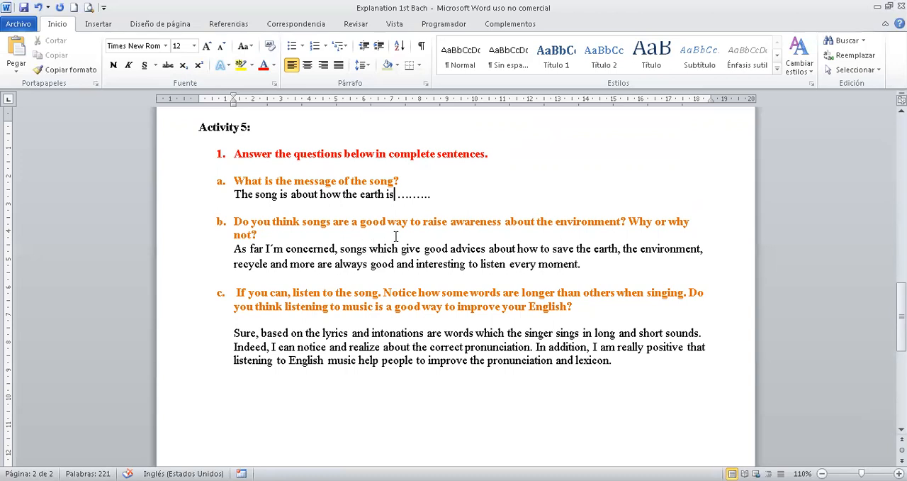
pyautogui.moveTo(569, 234)
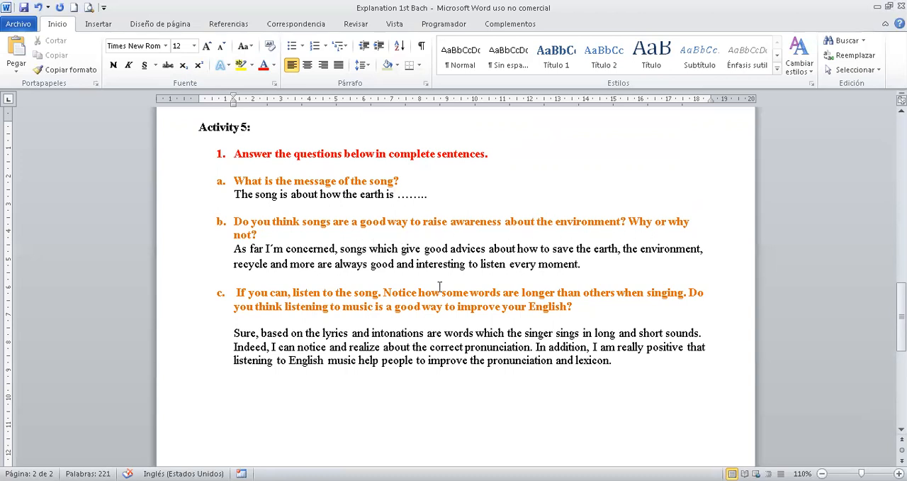
pyautogui.moveTo(368, 271)
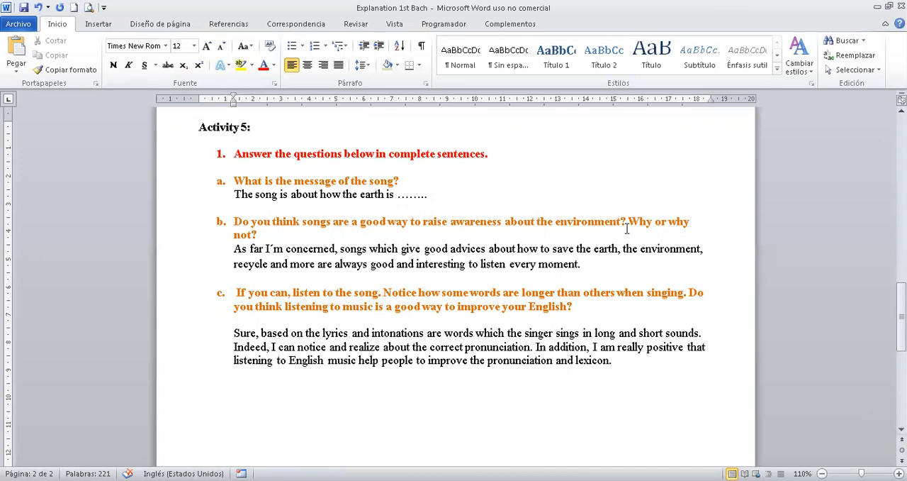
pyautogui.doubleClick(640, 221)
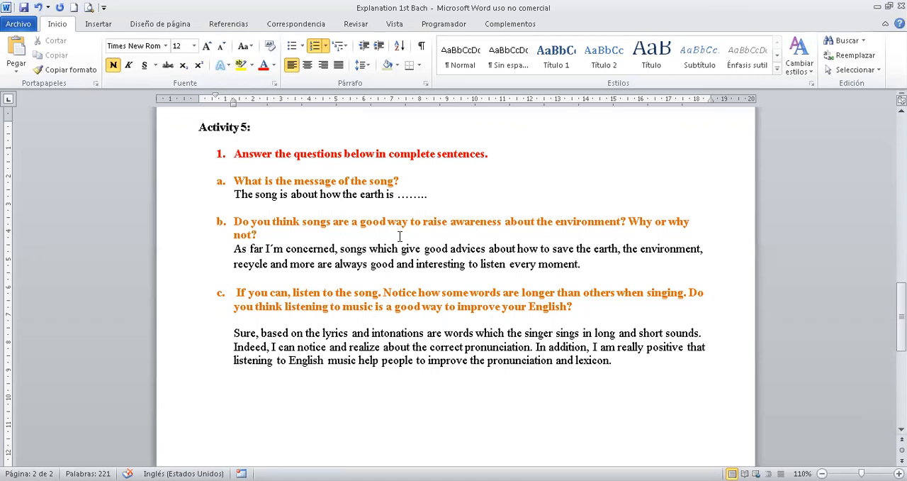
pyautogui.moveTo(466, 234)
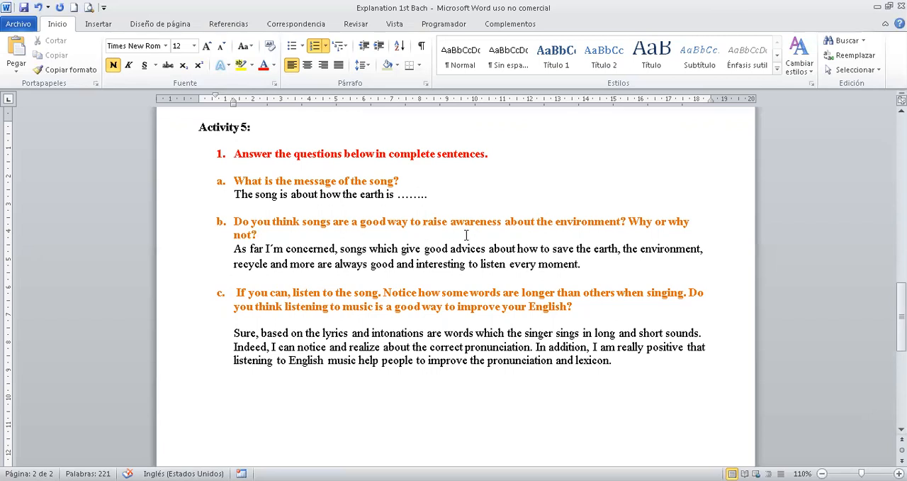
pyautogui.click(258, 235)
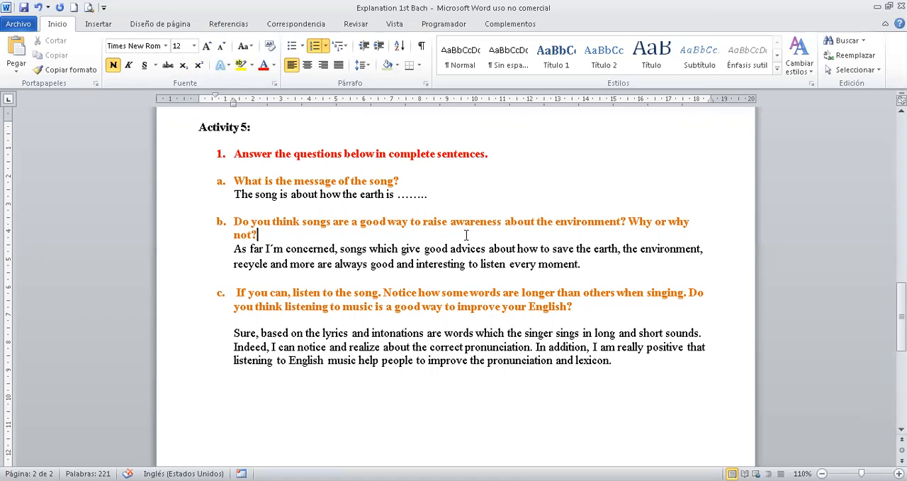
pyautogui.moveTo(207, 246)
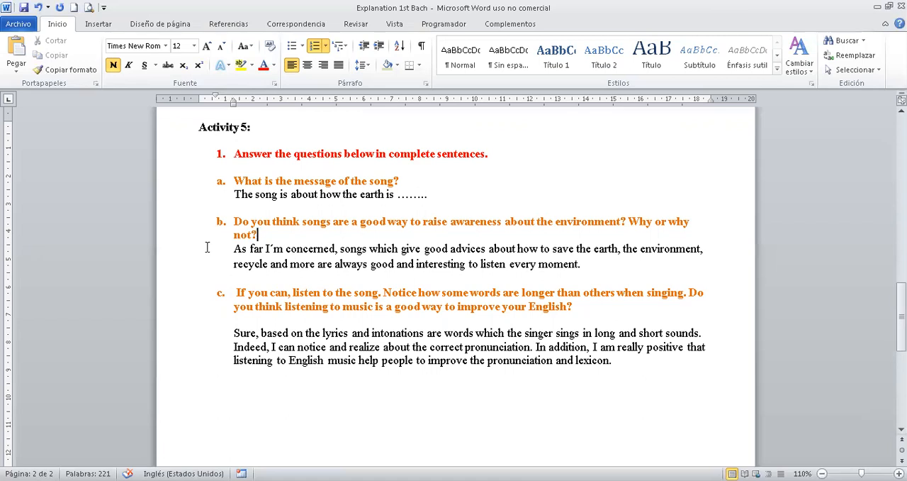
pyautogui.doubleClick(241, 248)
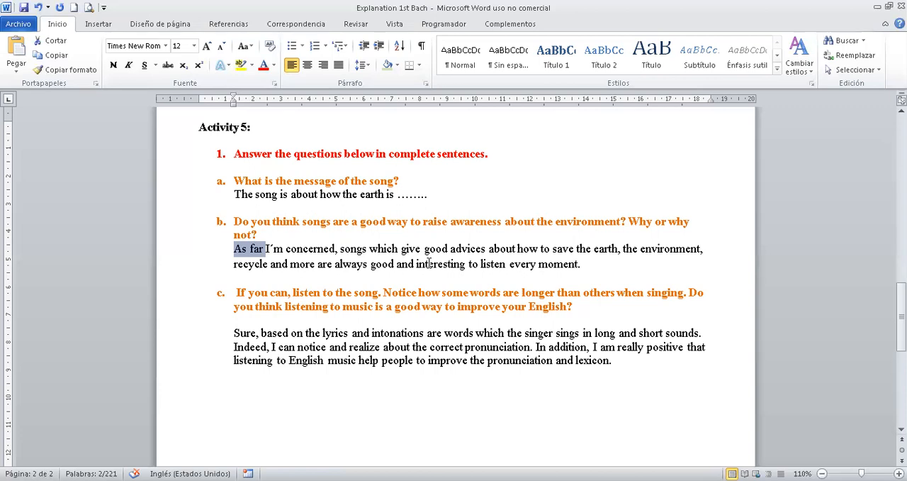
pyautogui.moveTo(493, 280)
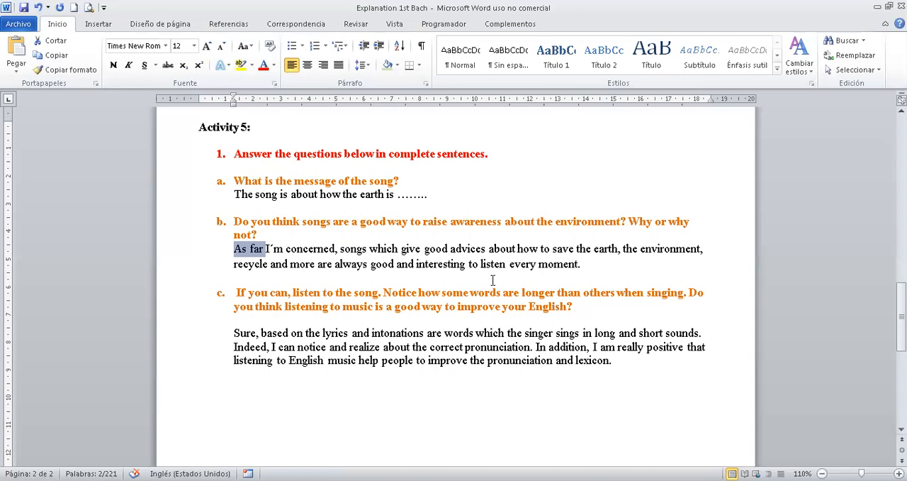
pyautogui.click(236, 278)
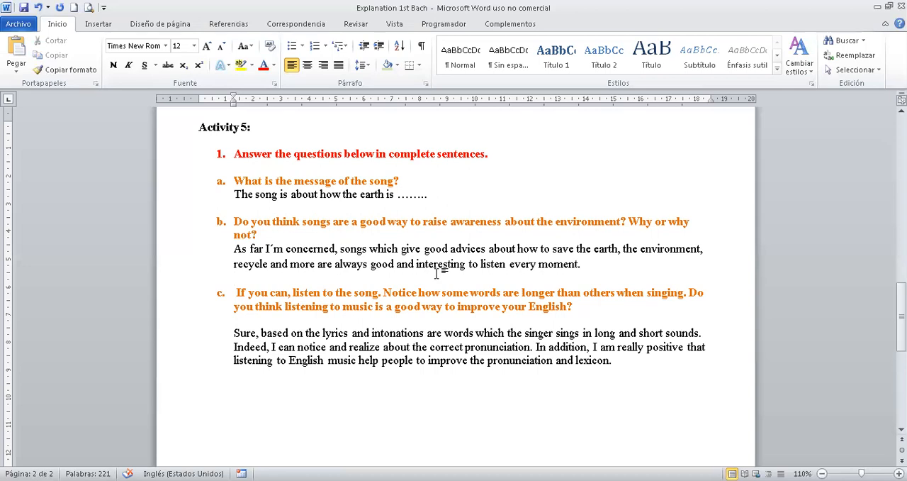
pyautogui.click(234, 279)
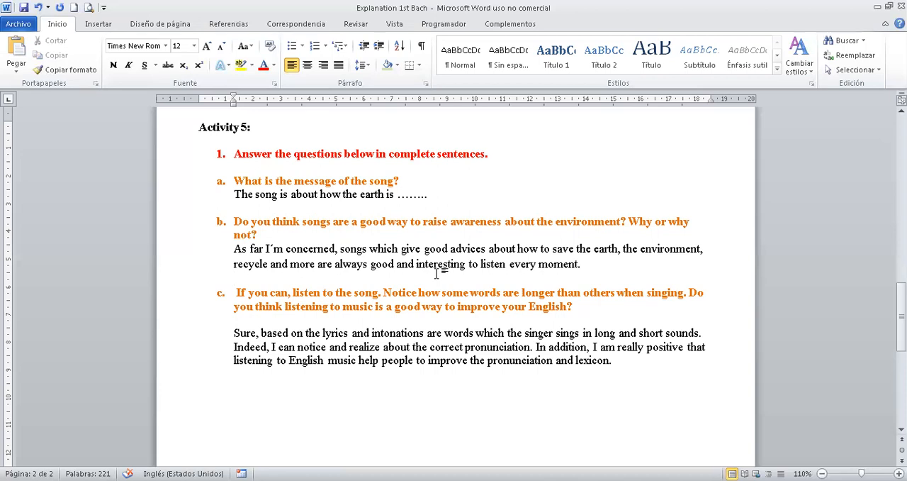
pyautogui.click(234, 277)
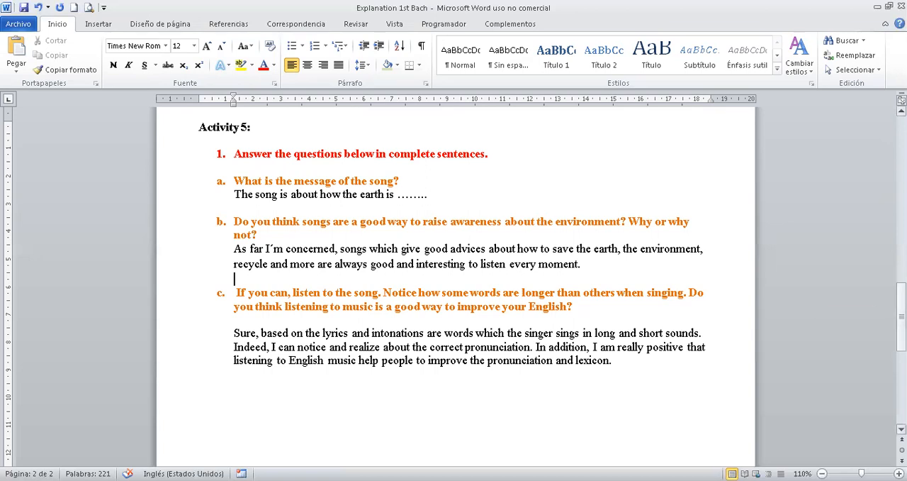
pyautogui.scroll(3)
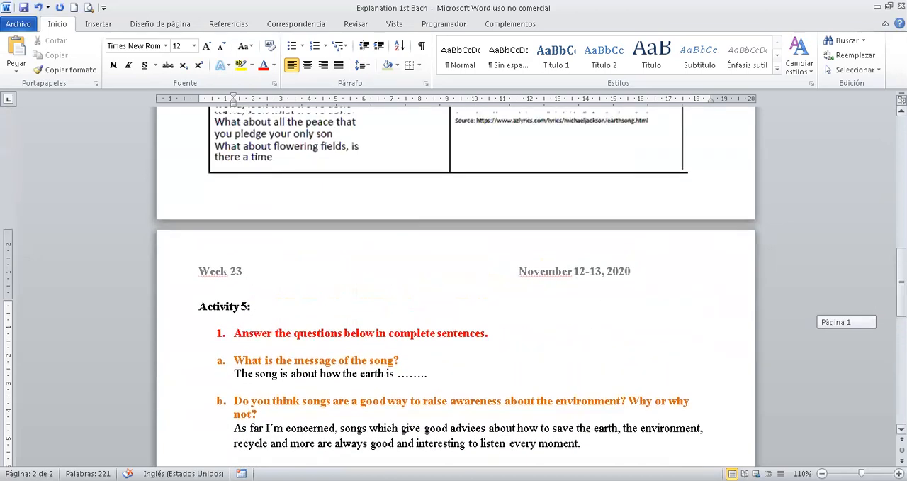
pyautogui.scroll(3)
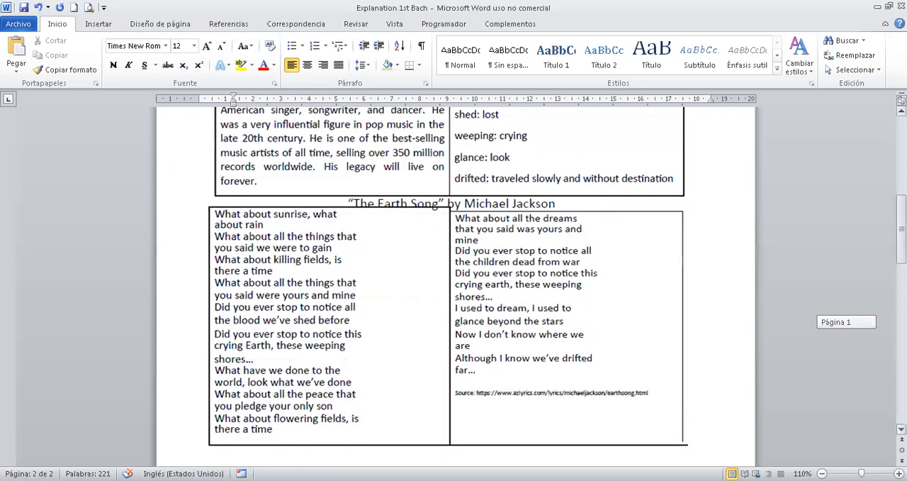
pyautogui.scroll(-3)
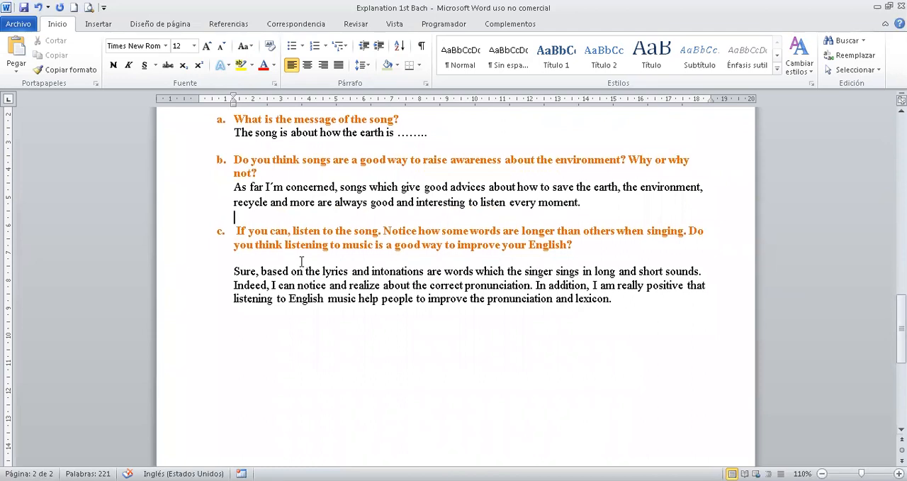
pyautogui.moveTo(402, 248)
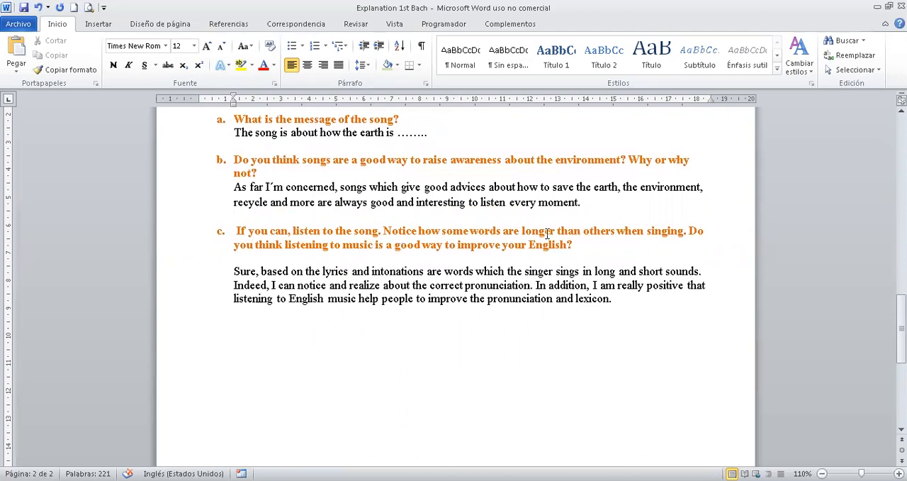
# Step: Place the cursor after 'when singing.' in question c
pyautogui.click(235, 217)
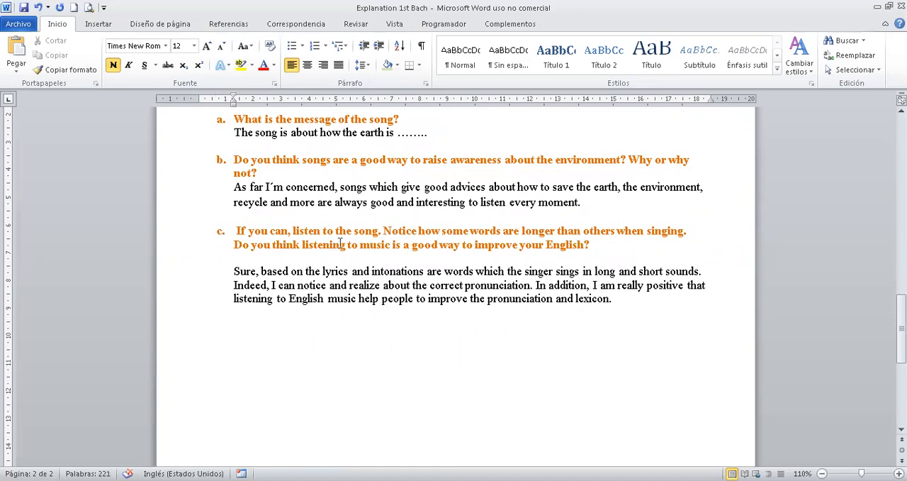
pyautogui.moveTo(695, 270)
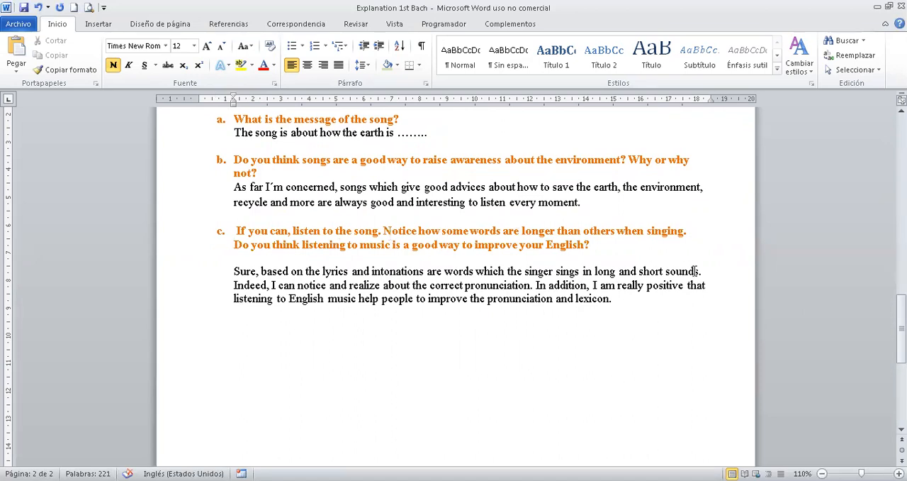
# Step: Scroll up to the Earth Song lyrics table and back down to the Activity 5 answers
pyautogui.scroll(3)
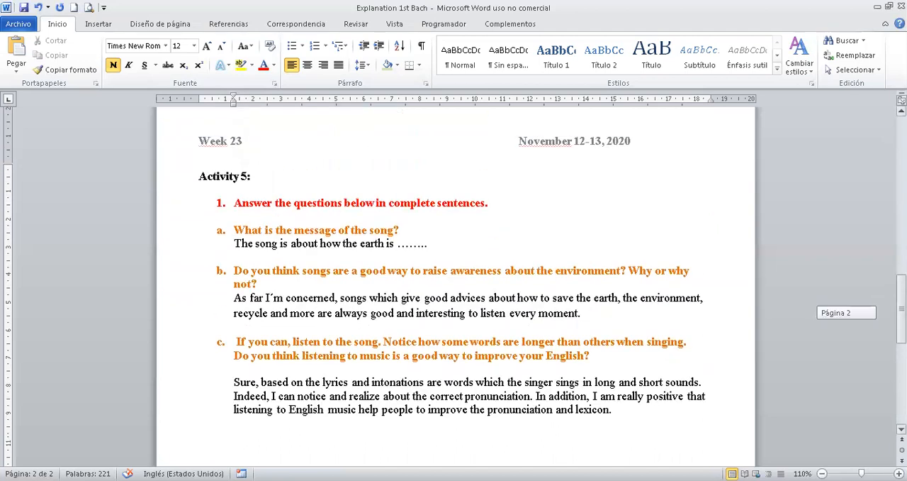
pyautogui.scroll(3)
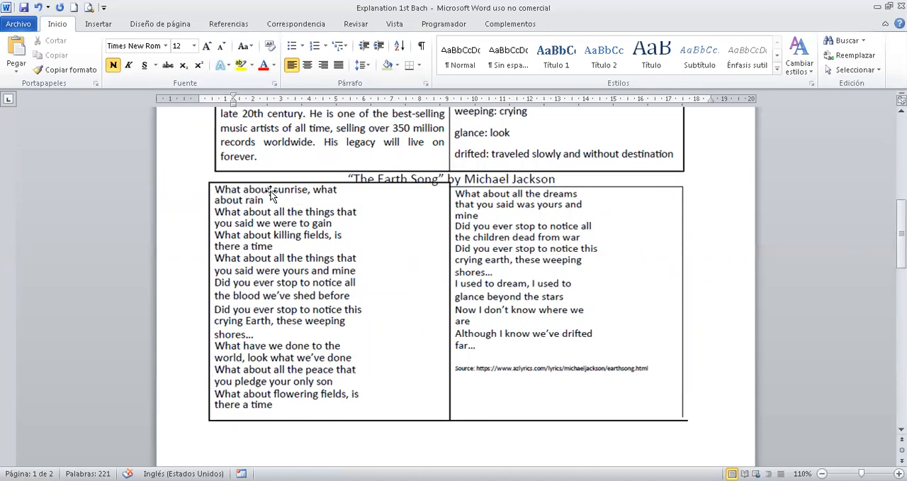
pyautogui.moveTo(296, 224)
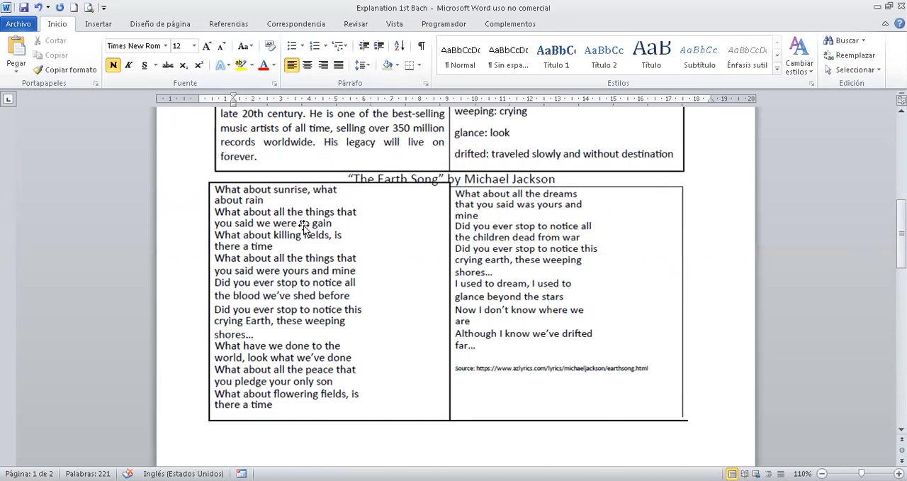
pyautogui.moveTo(301, 239)
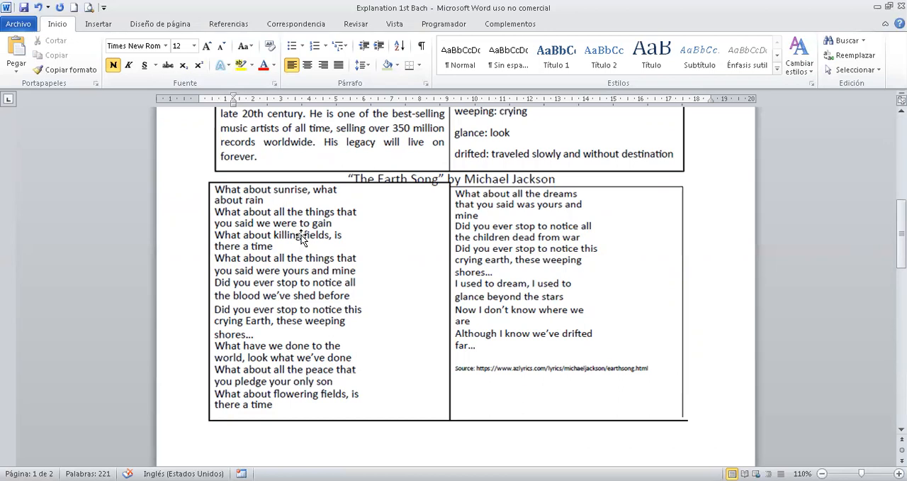
pyautogui.moveTo(369, 232)
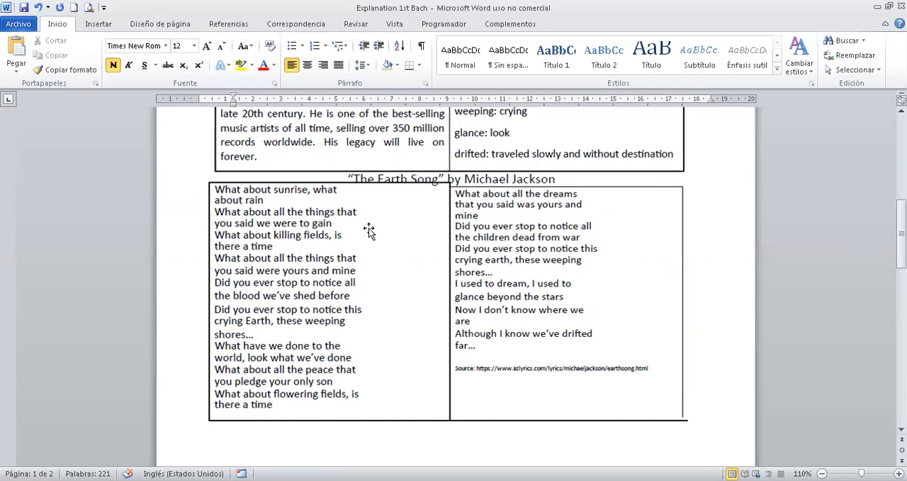
pyautogui.scroll(-3)
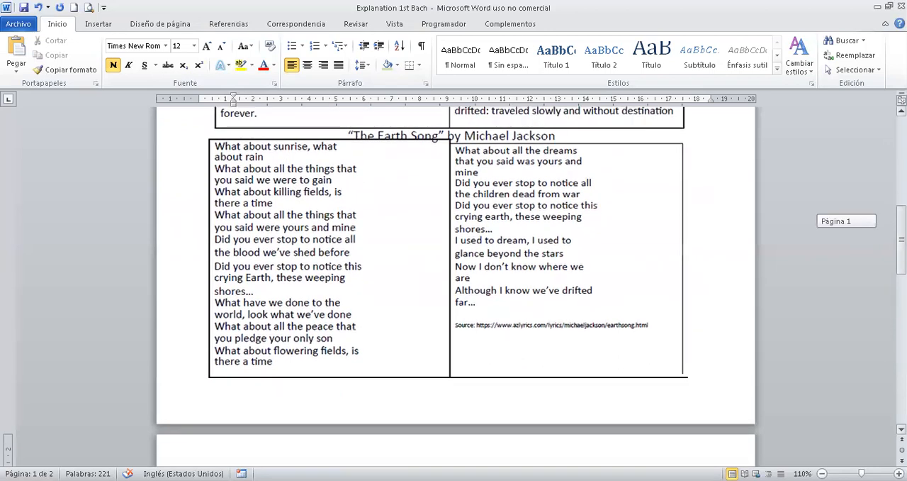
pyautogui.scroll(-3)
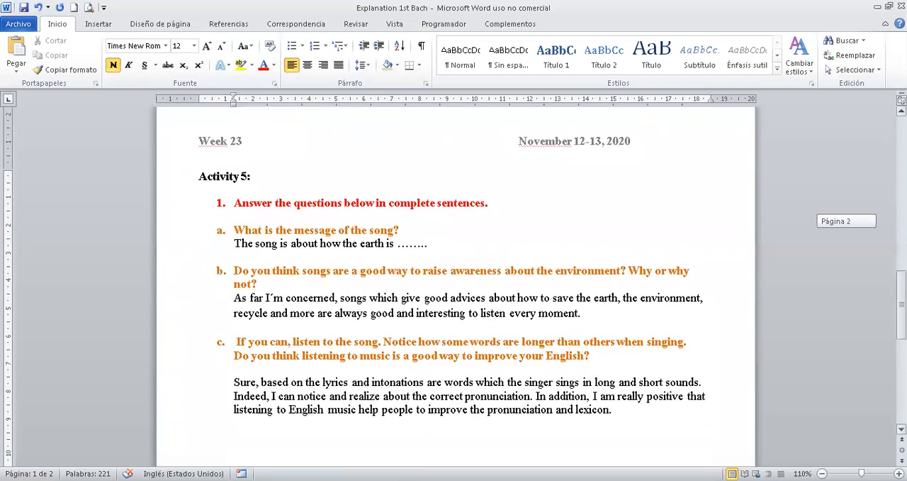
pyautogui.scroll(3)
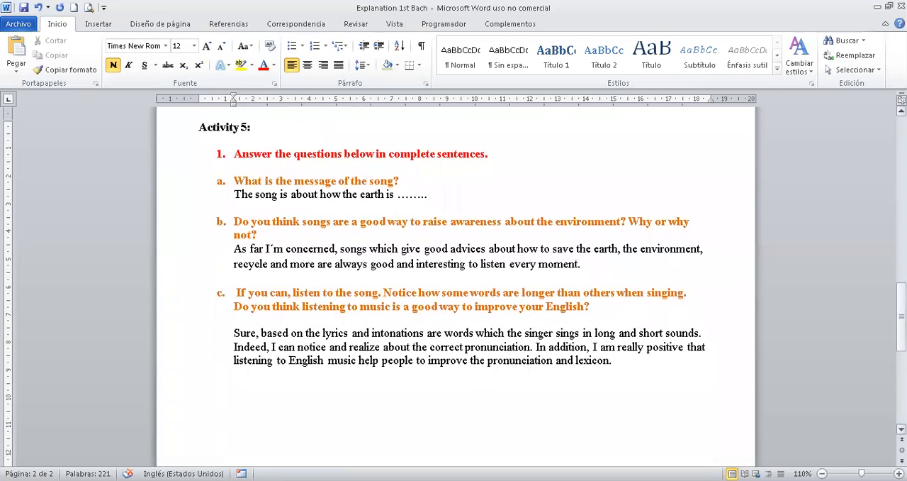
pyautogui.scroll(-3)
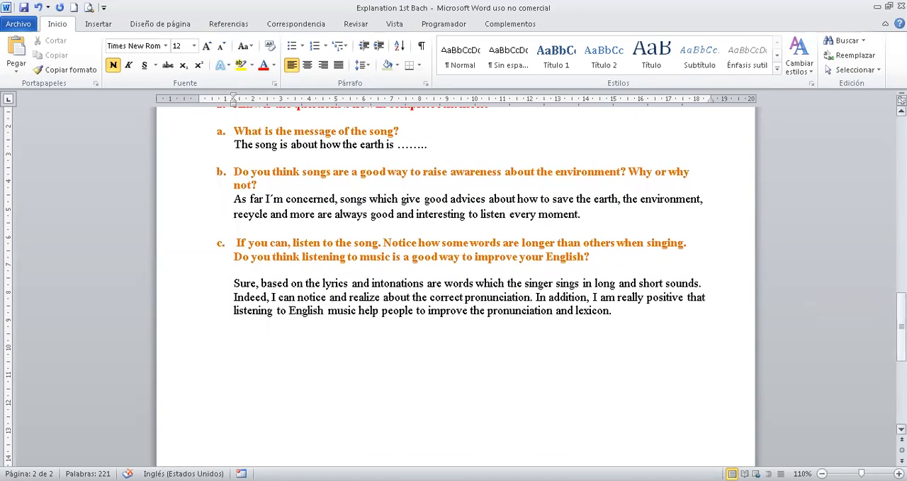
# Step: Select 'Sure', 'lyrics' and the closing 'In addition' sentence in answer c
pyautogui.click(234, 283)
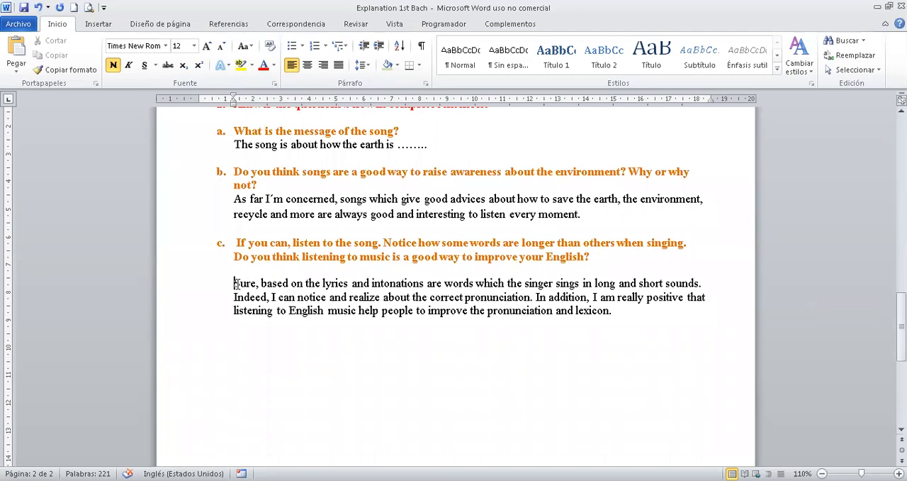
pyautogui.doubleClick(244, 283)
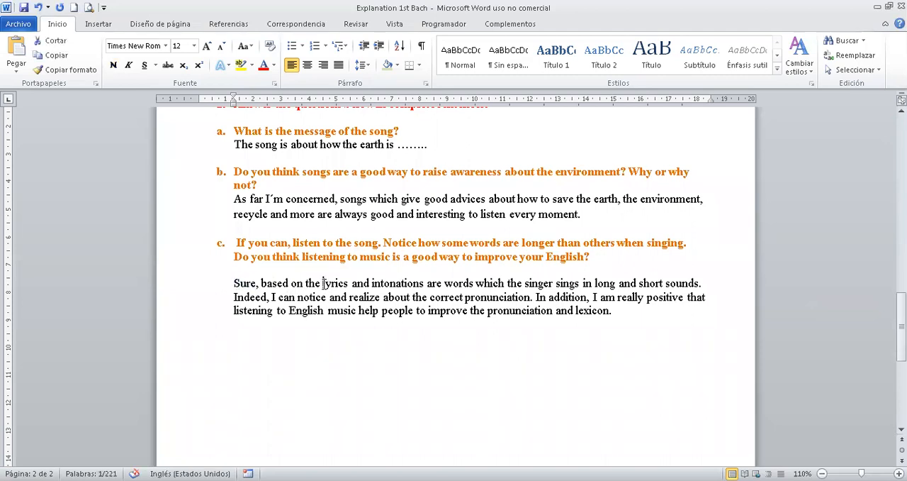
pyautogui.doubleClick(329, 283)
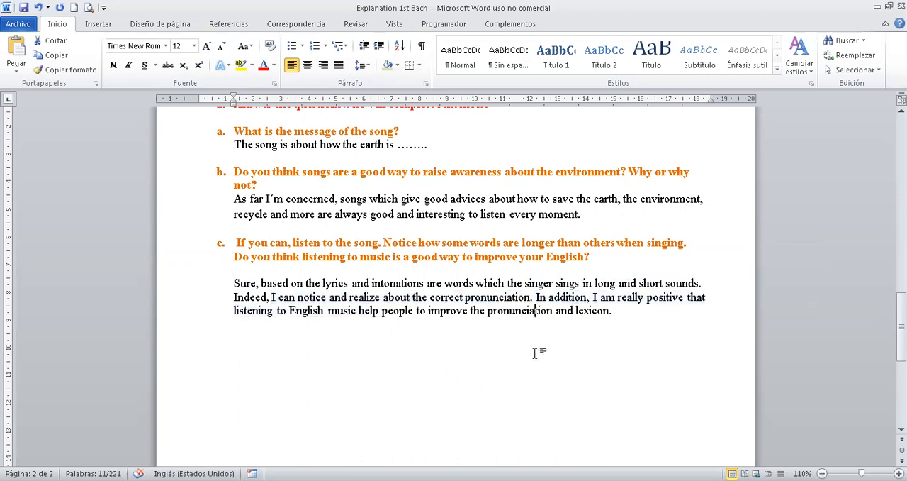
pyautogui.doubleClick(555, 297)
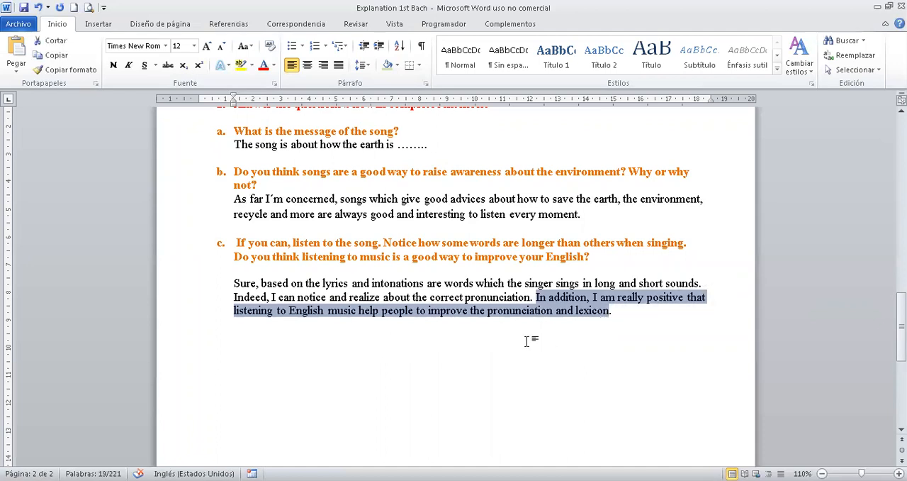
# Step: End answer c with a full stop after 'lexicon', then select 'I am really positive'
pyautogui.click(526, 341)
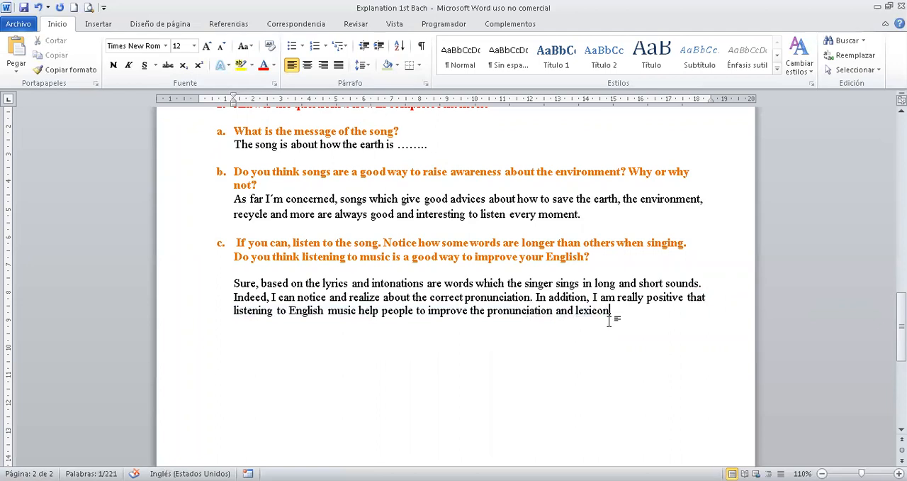
pyautogui.write('.')
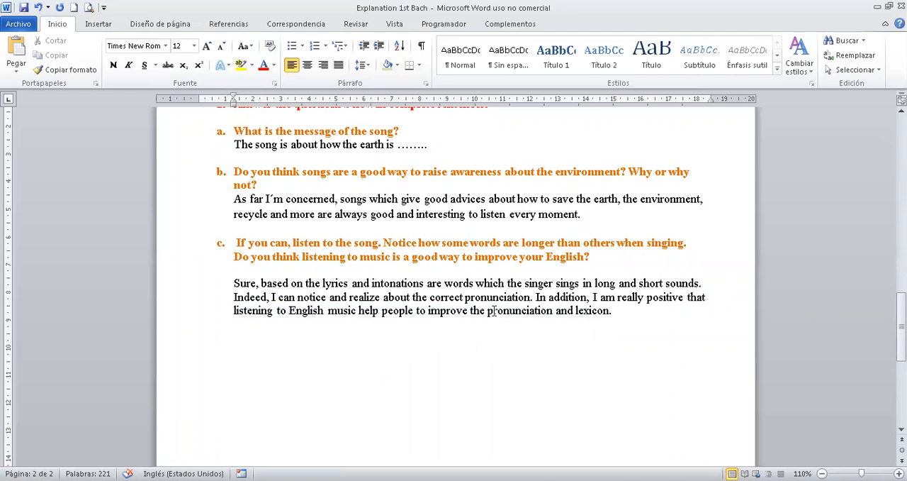
pyautogui.moveTo(592, 298); pyautogui.dragTo(684, 297)
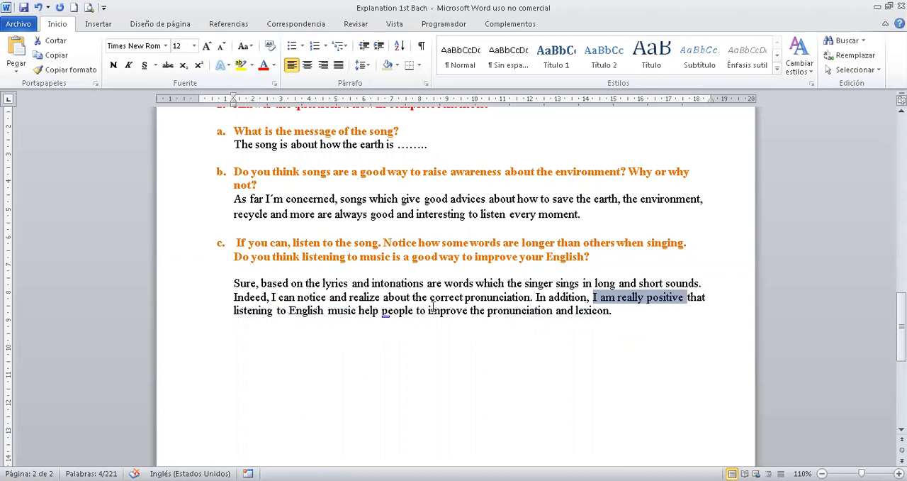
pyautogui.click(488, 311)
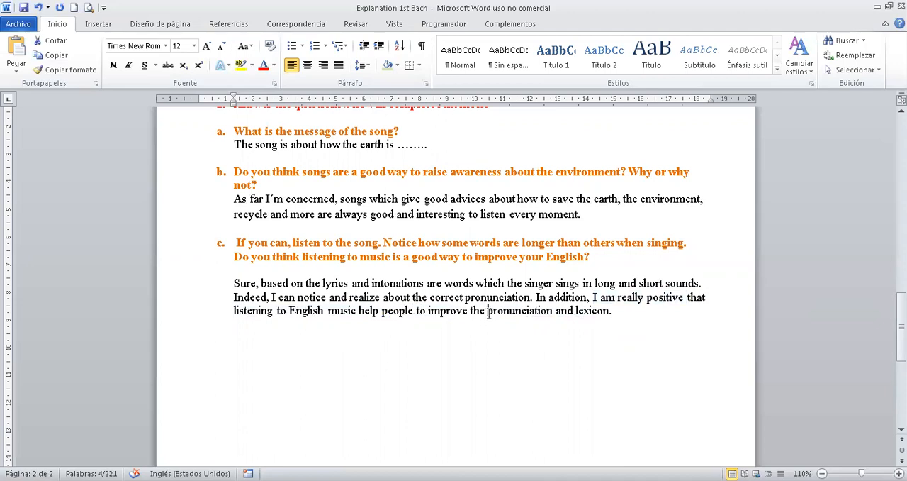
pyautogui.doubleClick(518, 311)
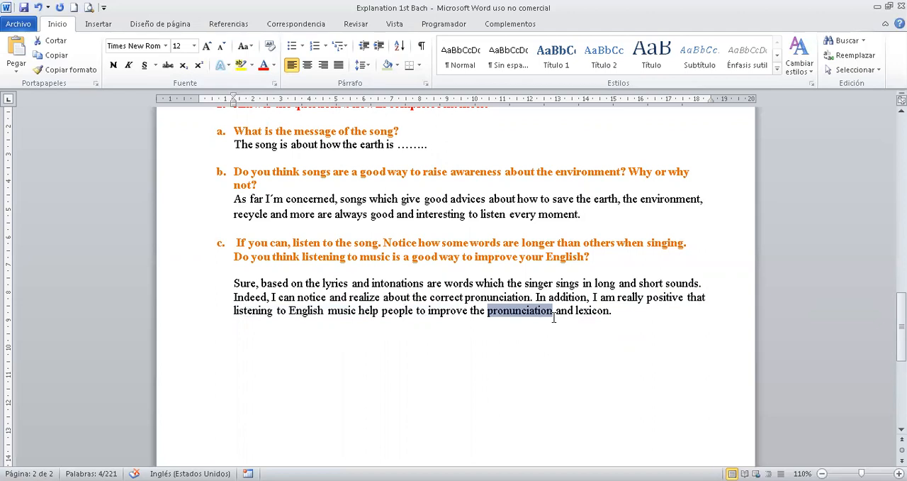
pyautogui.click(555, 310)
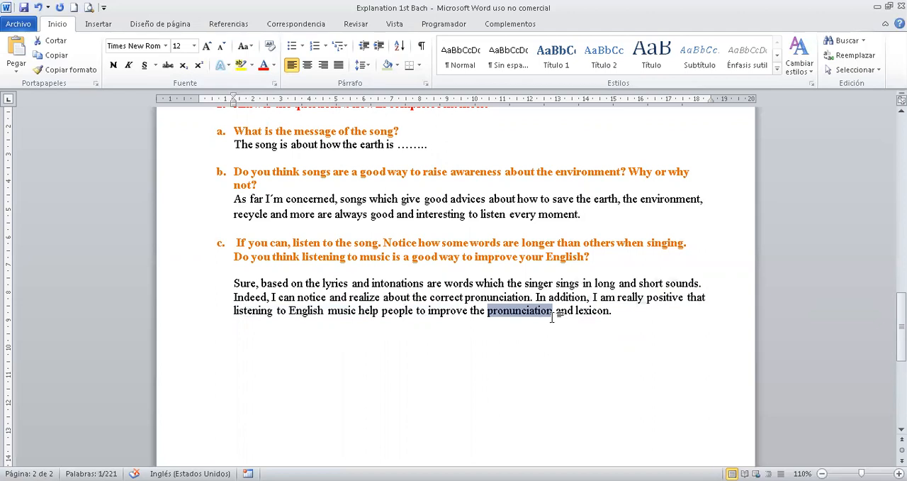
pyautogui.click(429, 311)
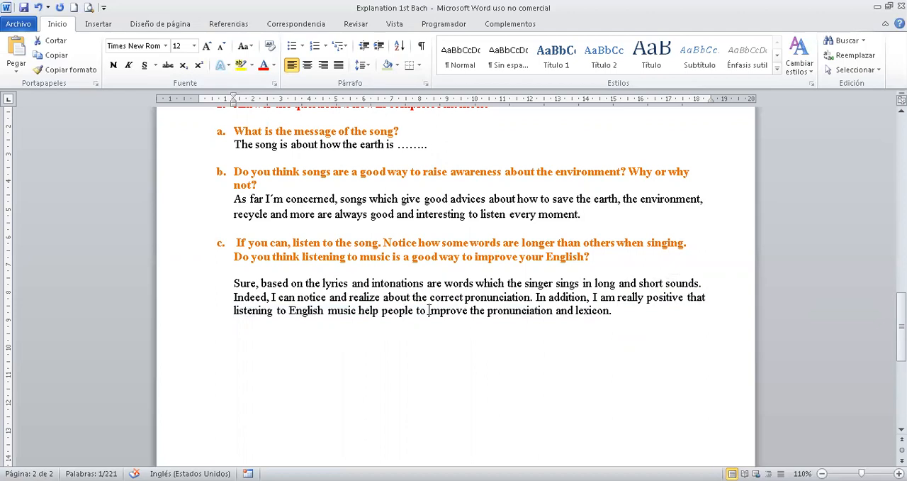
pyautogui.doubleClick(447, 311)
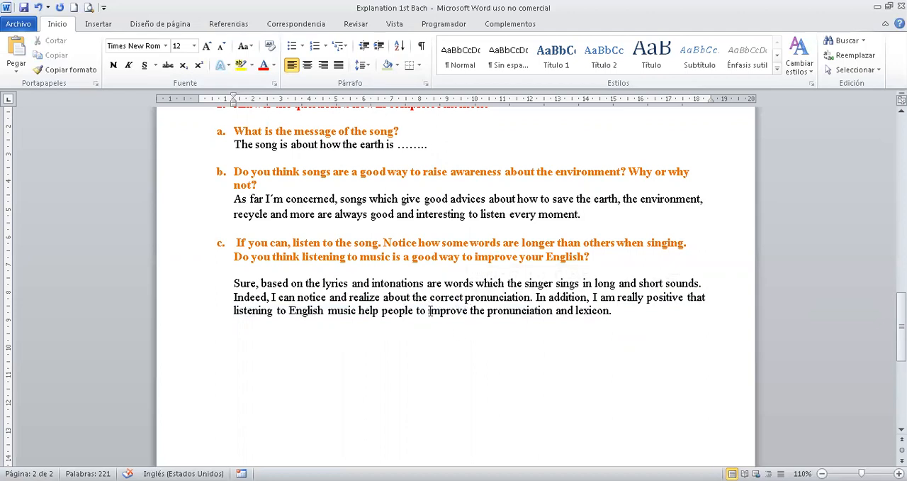
pyautogui.doubleClick(448, 310)
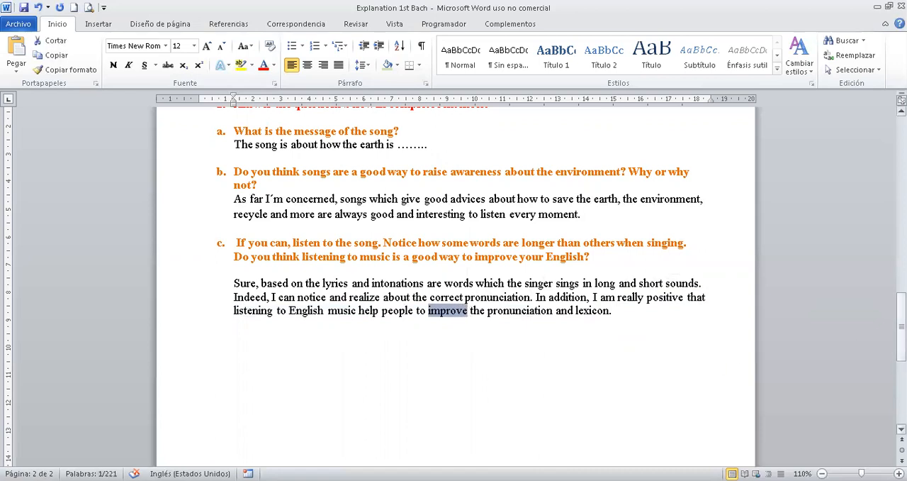
pyautogui.scroll(3)
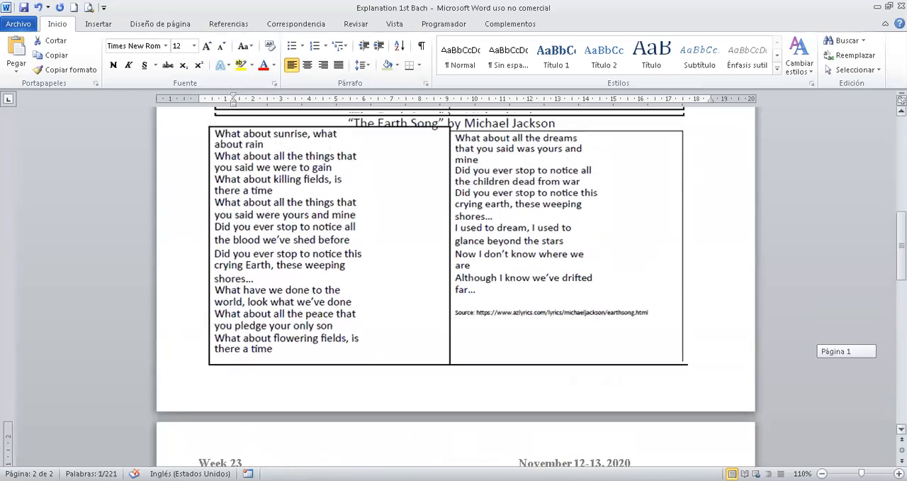
pyautogui.scroll(-3)
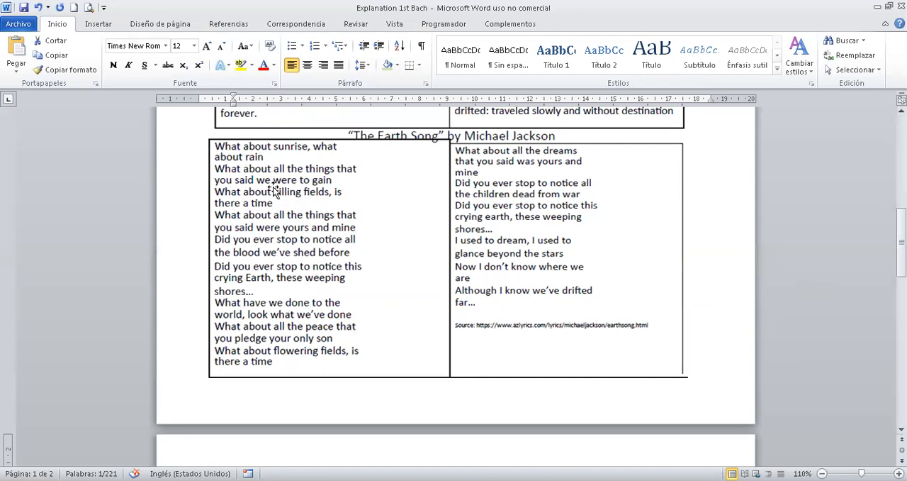
pyautogui.moveTo(292, 263)
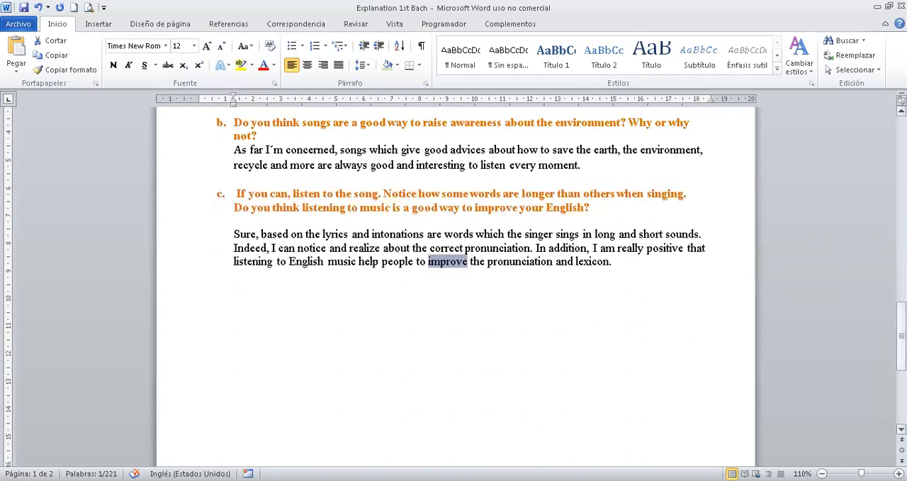
# Step: Deselect the text and scroll up to the Week 23 heading at the top of page 2
pyautogui.click(614, 261)
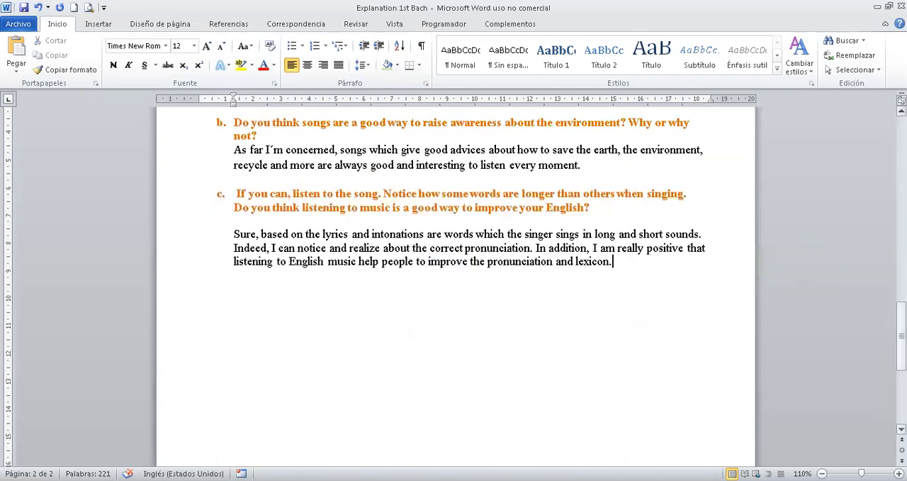
pyautogui.scroll(3)
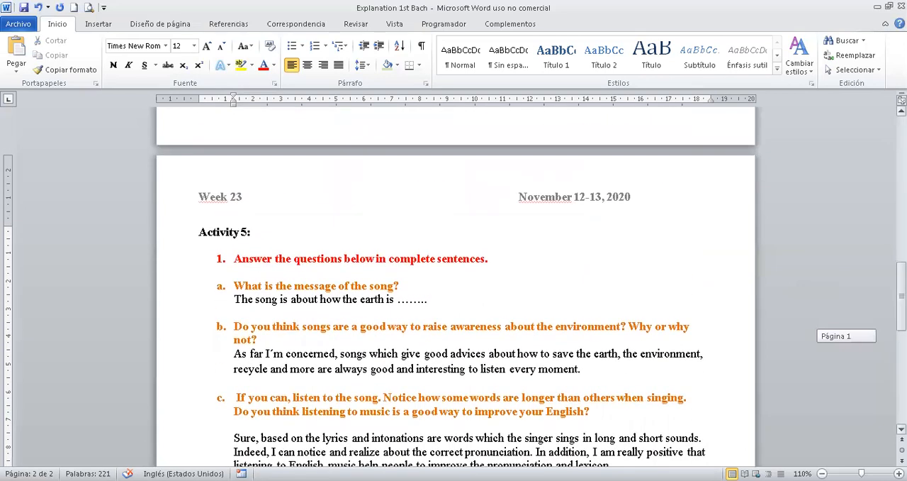
pyautogui.scroll(-3)
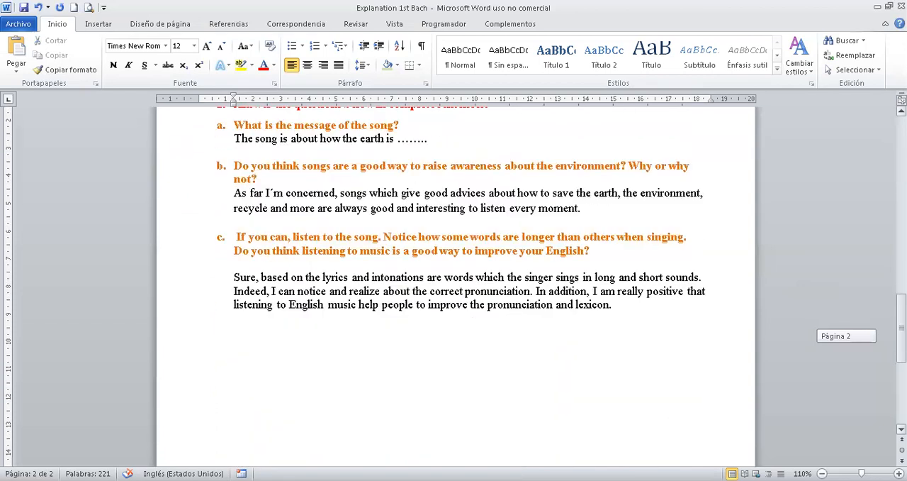
pyautogui.scroll(3)
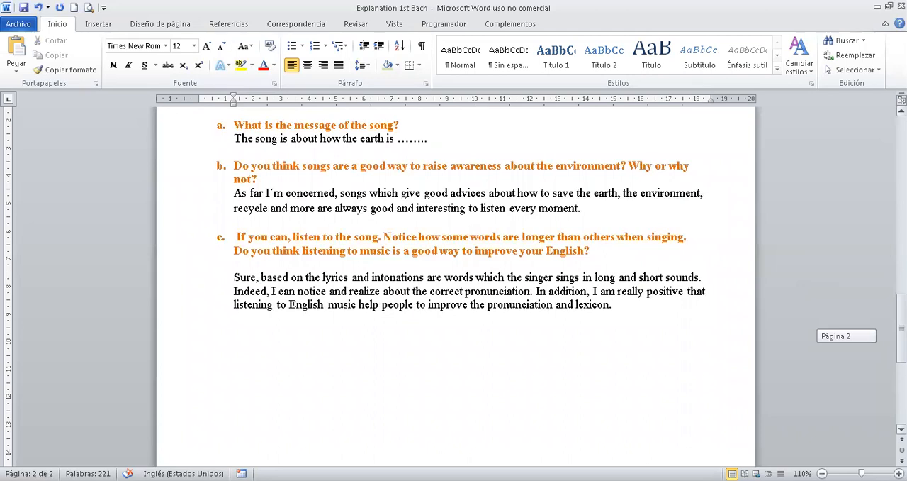
pyautogui.scroll(3)
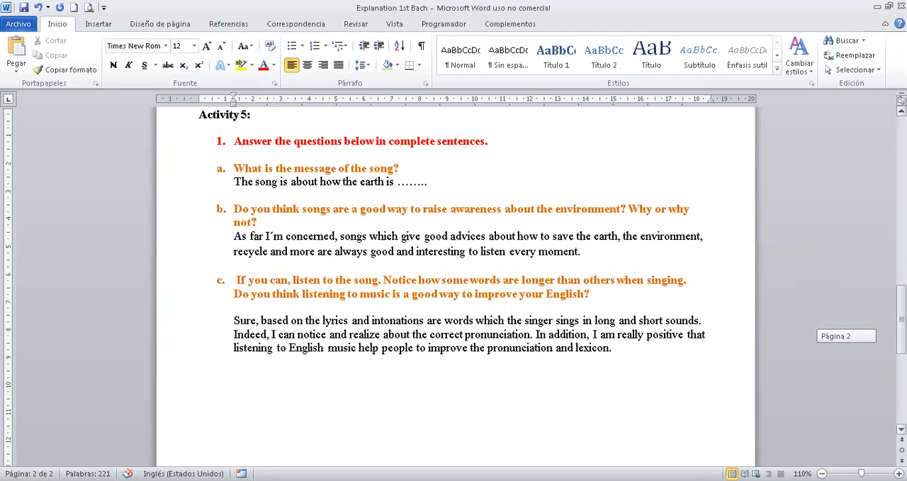
pyautogui.scroll(3)
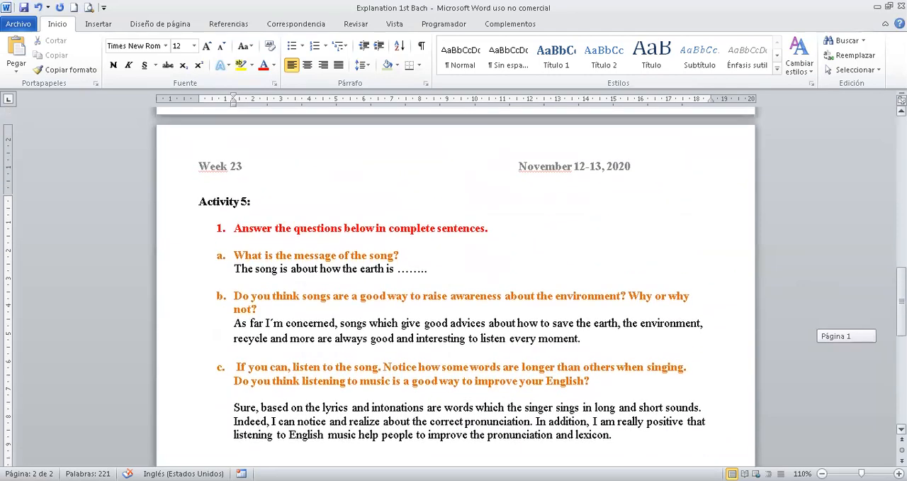